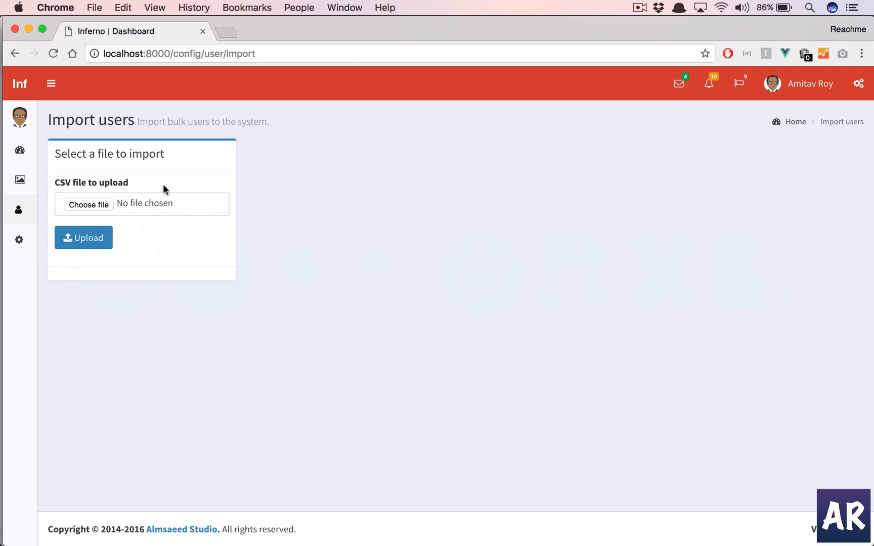
pyautogui.moveTo(359, 208)
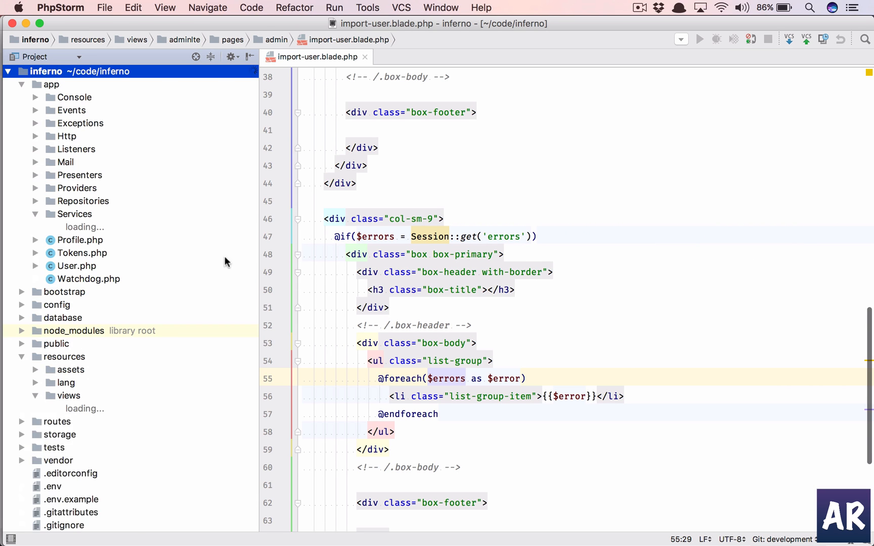
# - Expand app/Http/Controllers and bring up AdminController.php to review its CSV import code
pyautogui.click(67, 135)
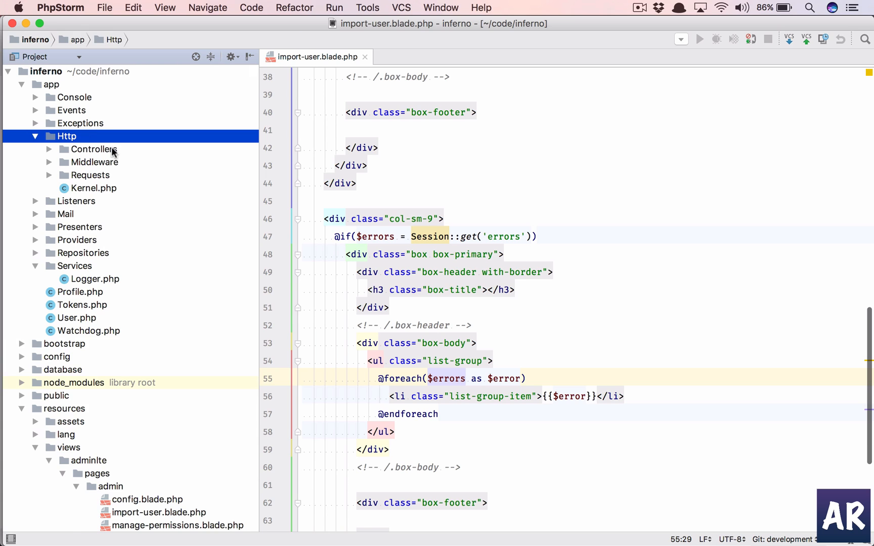
pyautogui.click(94, 149)
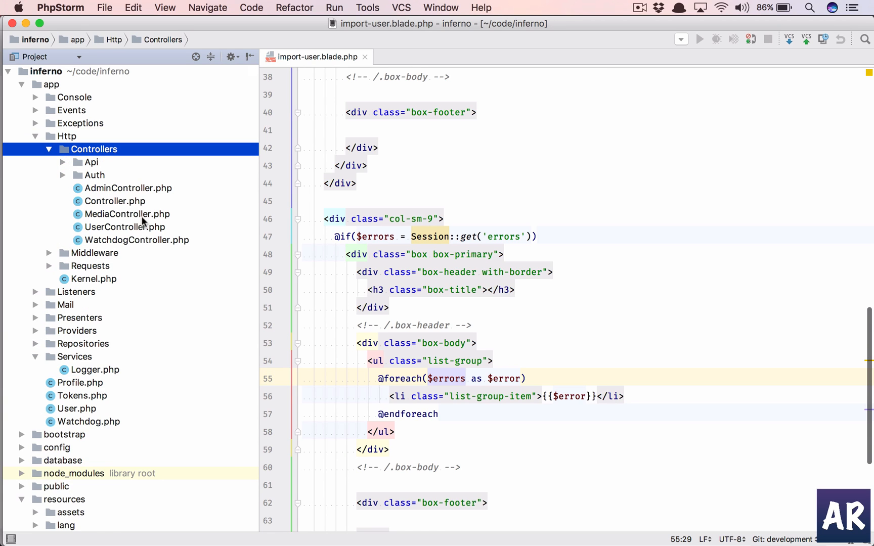
pyautogui.moveTo(163, 216)
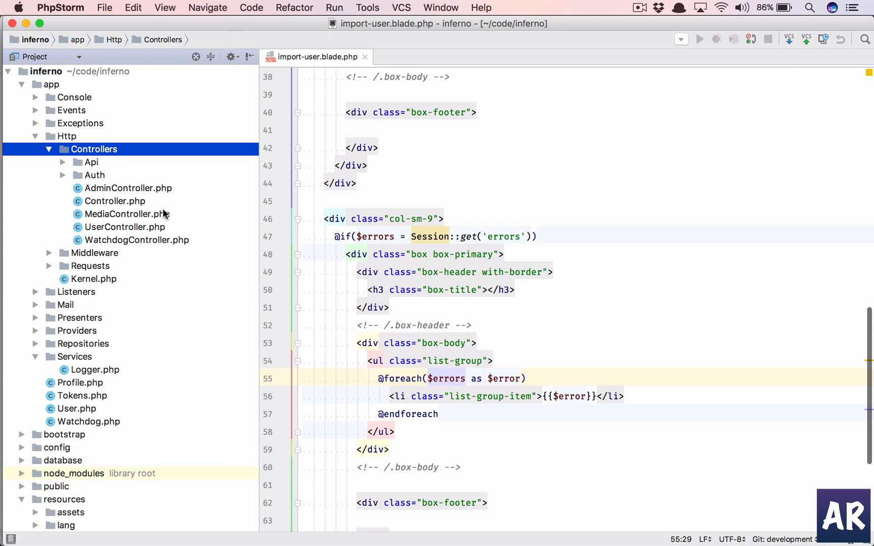
pyautogui.write('web')
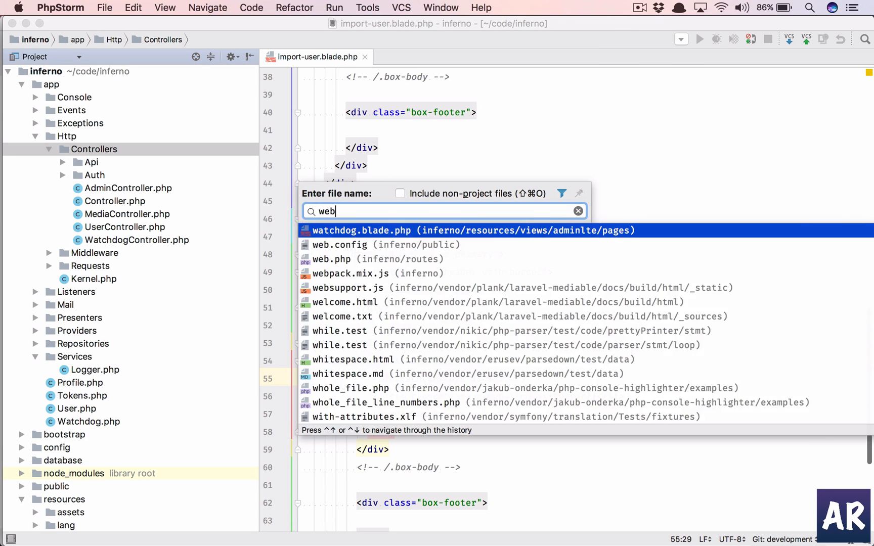
pyautogui.press('Escape')
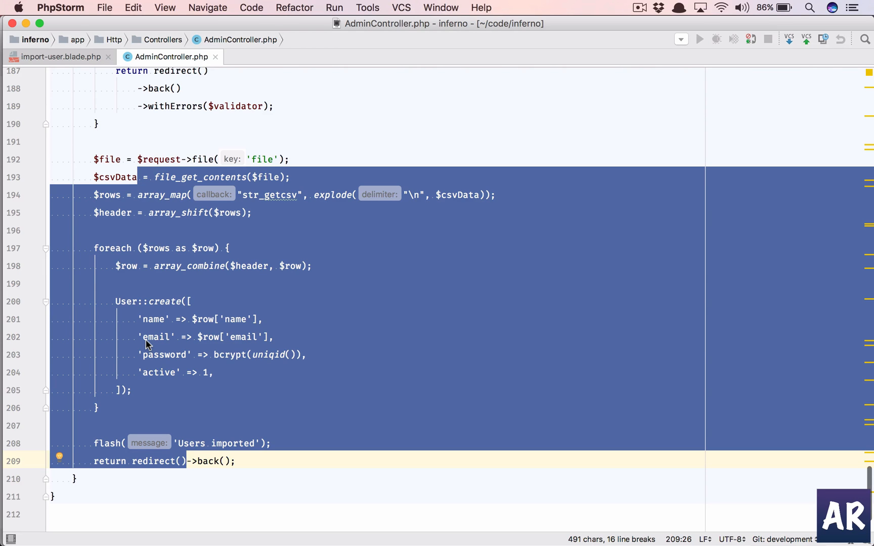
pyautogui.click(151, 336)
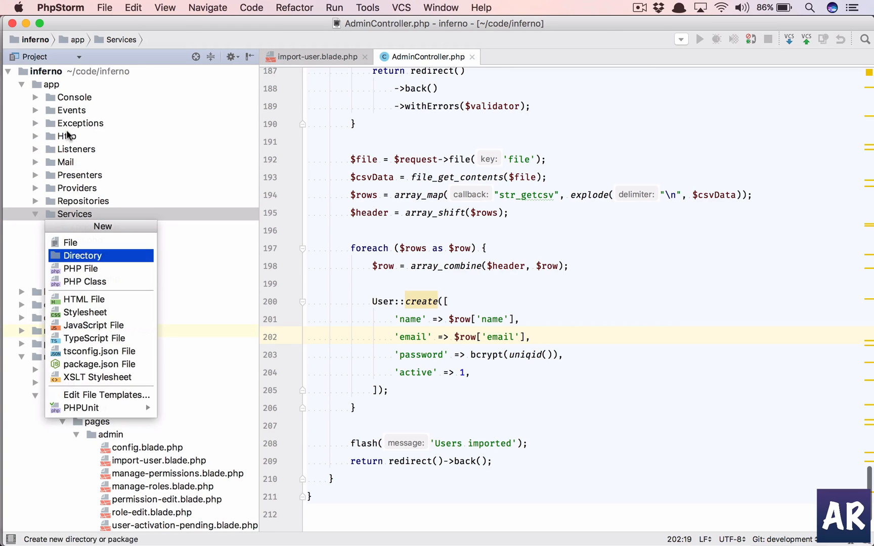
# - Create a new PHP file named User/UserImport under Services
pyautogui.click(80, 268)
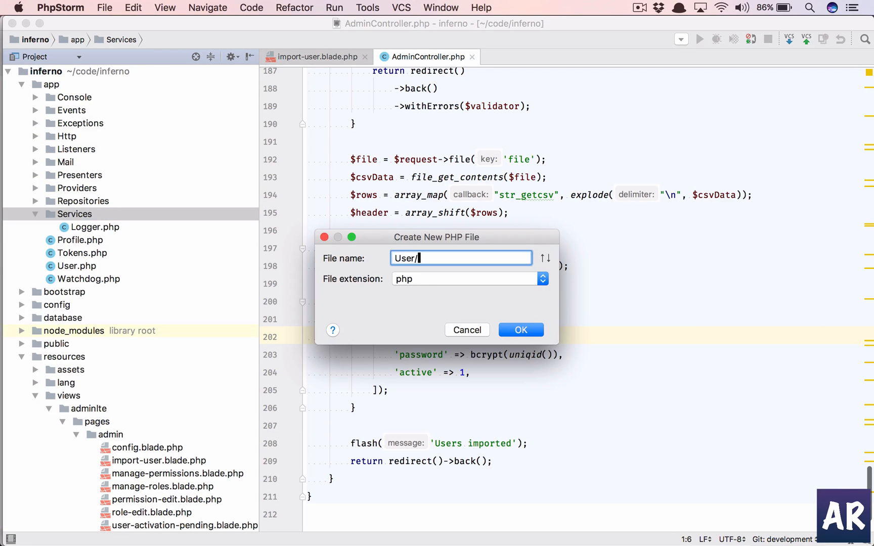
pyautogui.write('User')
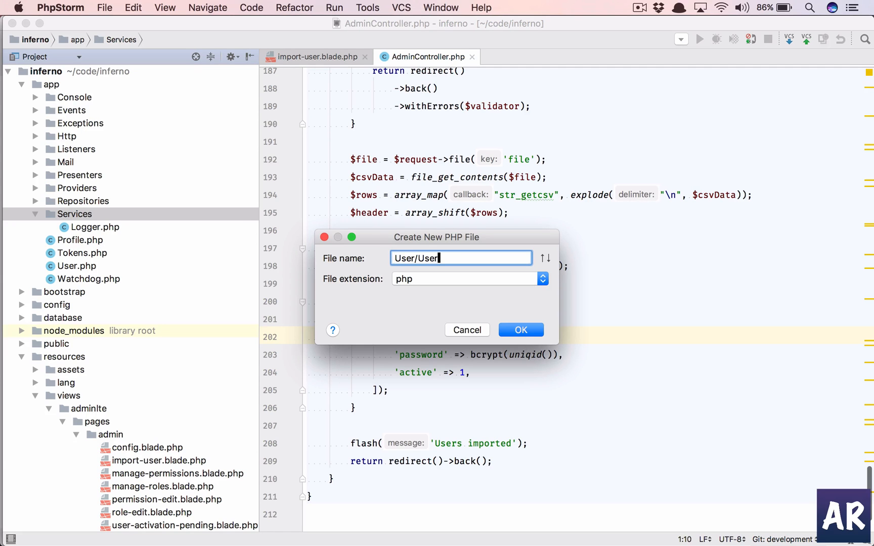
pyautogui.click(520, 330)
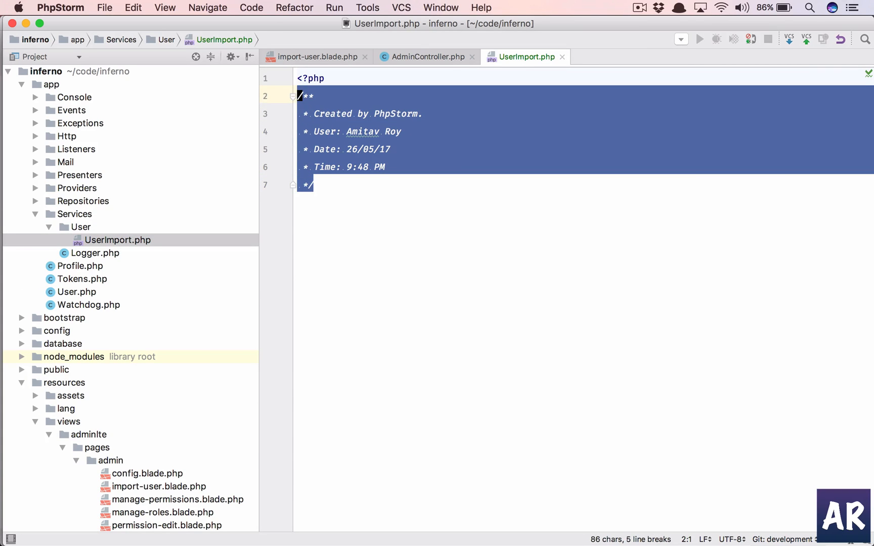
# - Declare namespace App\Services\User and an empty class UserImport { }
pyautogui.write('namespace')
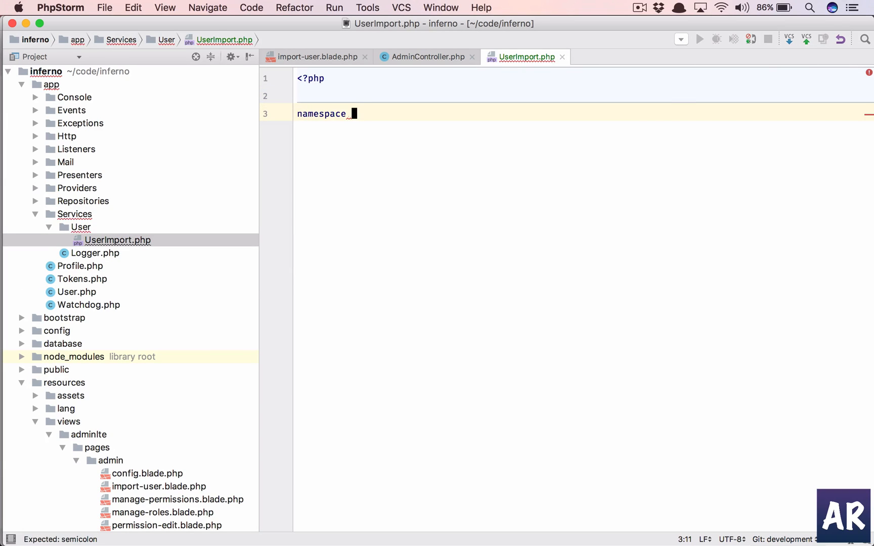
pyautogui.write('App\\Services')
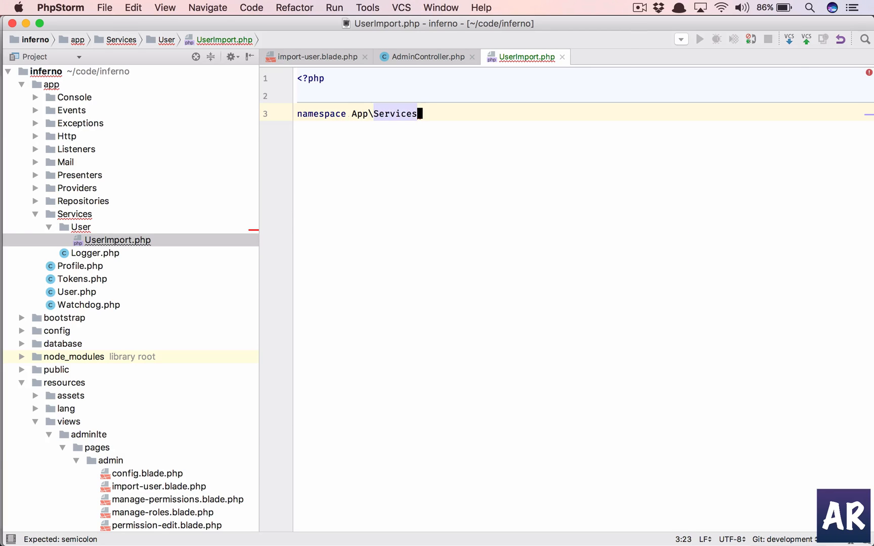
pyautogui.write('\\User')
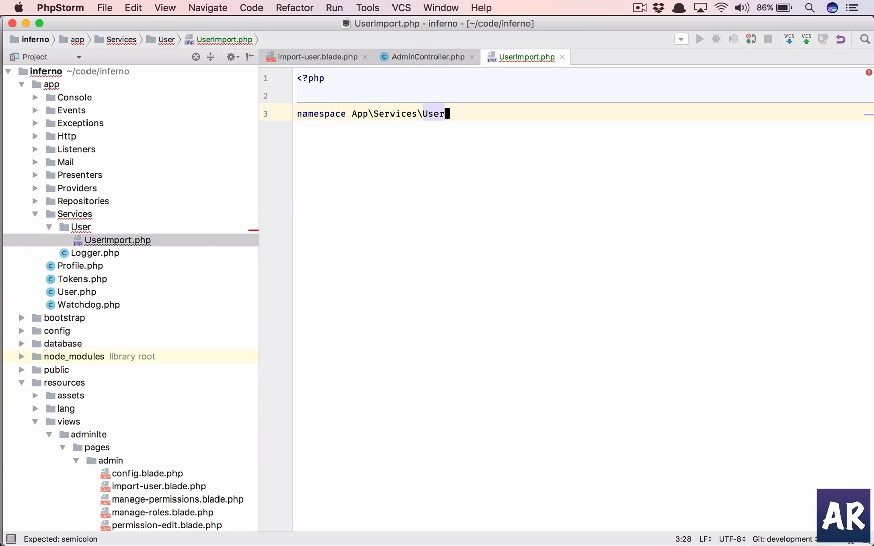
pyautogui.write(';')
pyautogui.write('class UserImport')
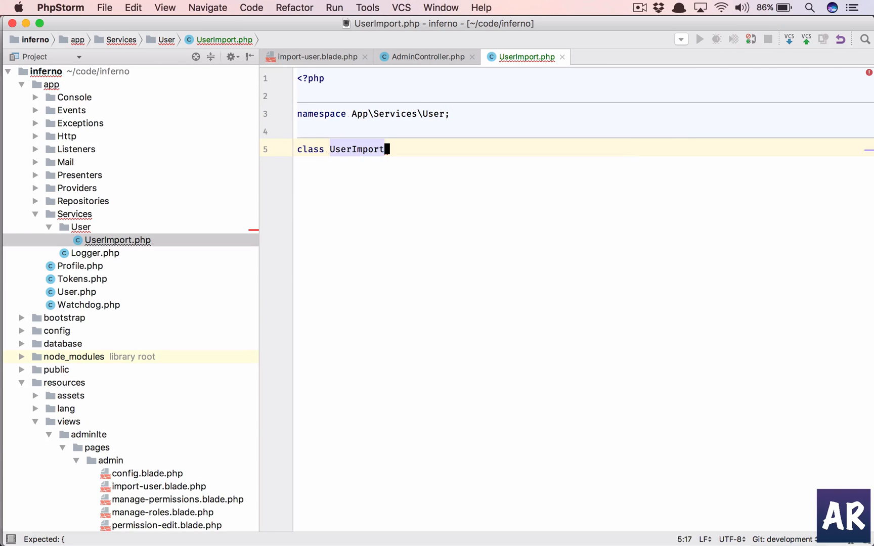
pyautogui.write('{')
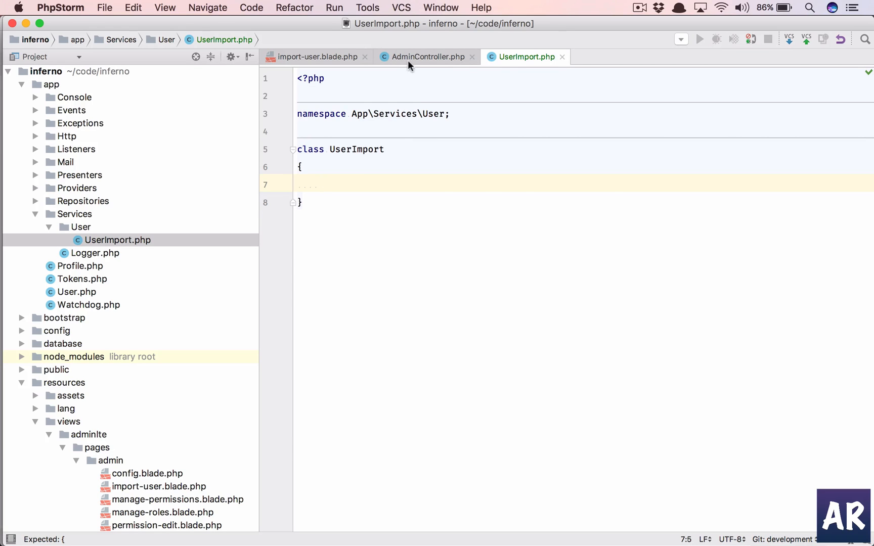
# - Add a UserImport $userImport parameter to AdminController's handleImportUser signature
pyautogui.click(426, 57)
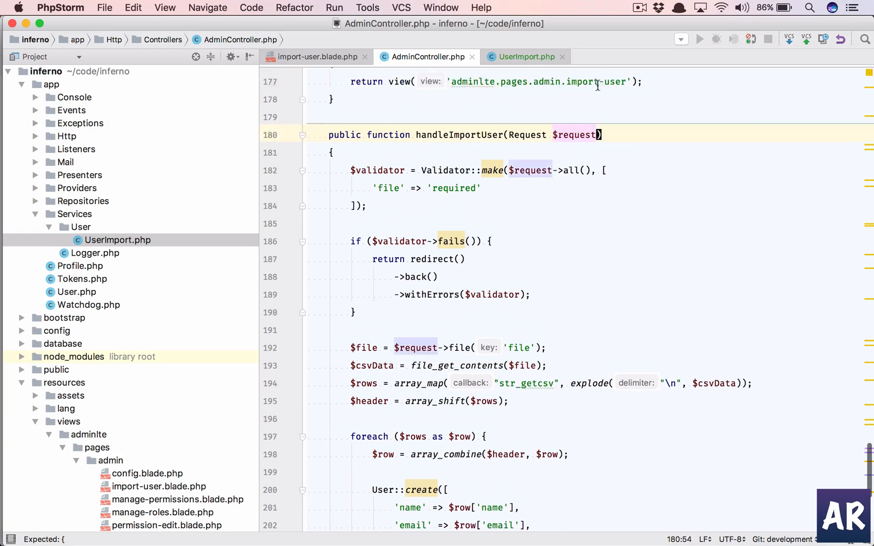
pyautogui.write(', User')
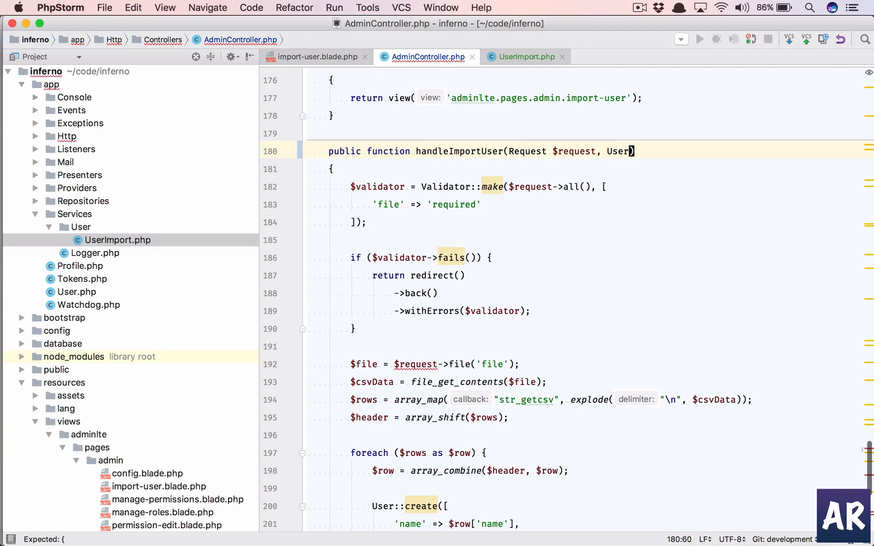
pyautogui.write('Import $userImport')
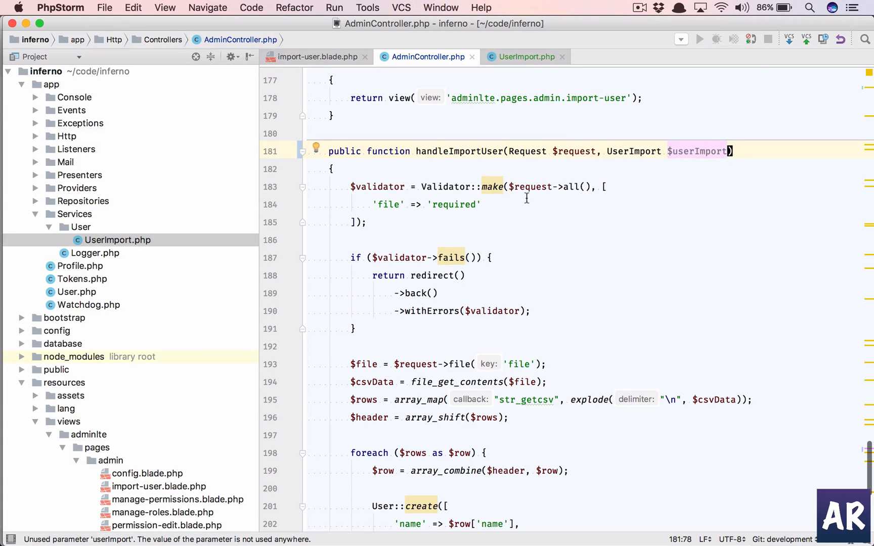
pyautogui.scroll(-3)
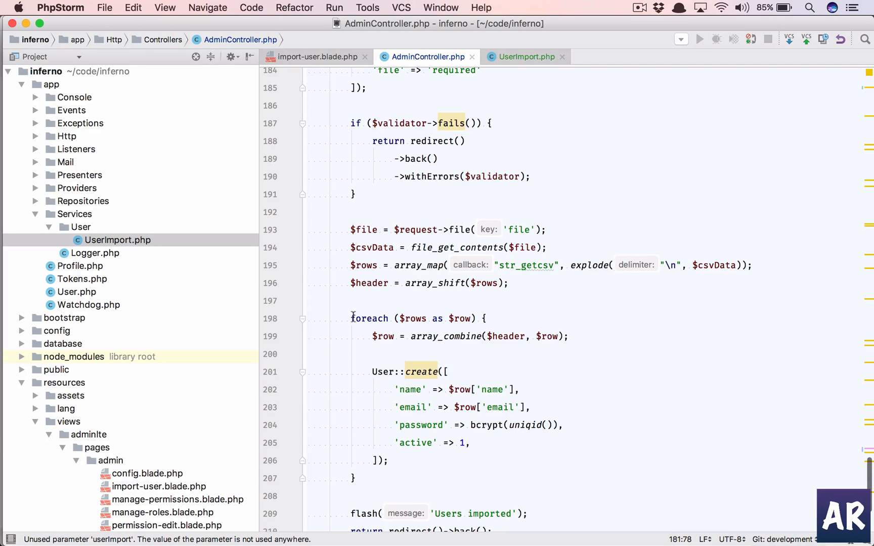
pyautogui.moveTo(351, 318); pyautogui.dragTo(359, 478)
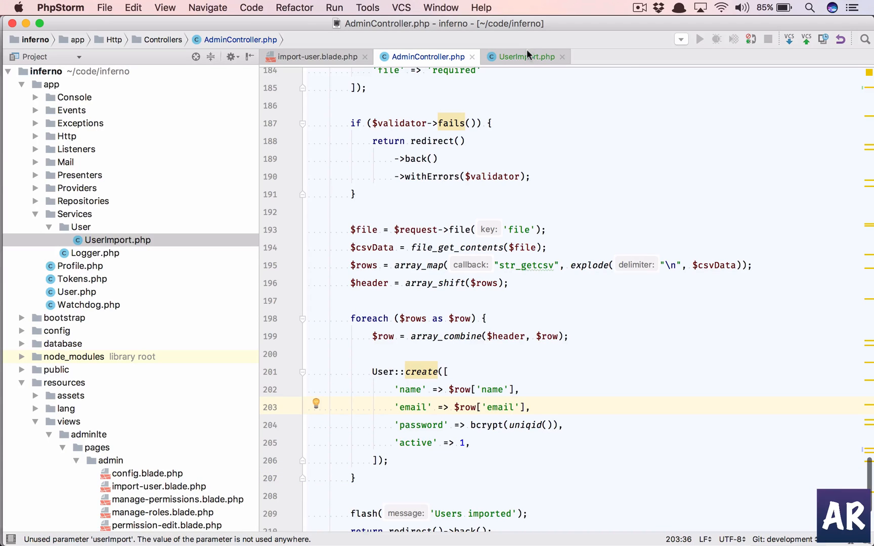
pyautogui.moveTo(524, 57)
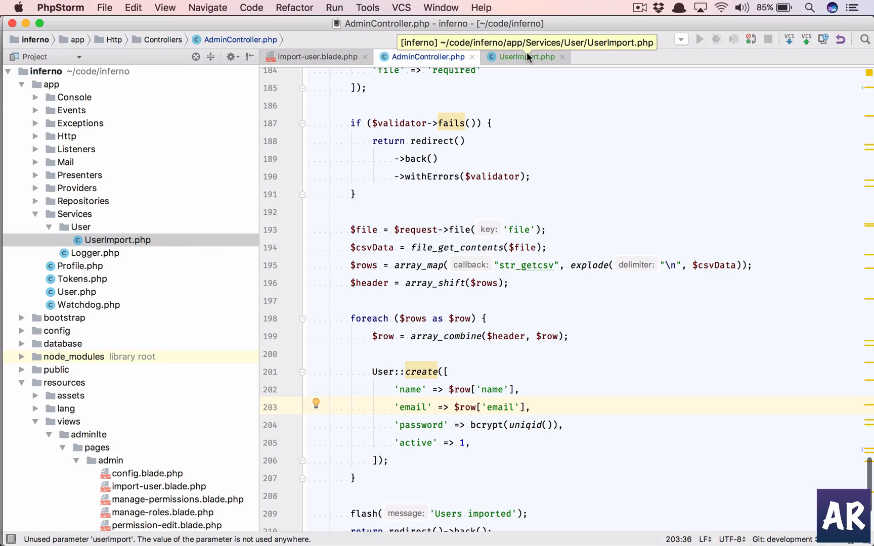
# - Declare protected $users = [] and protected $valid = true in UserImport
pyautogui.click(524, 57)
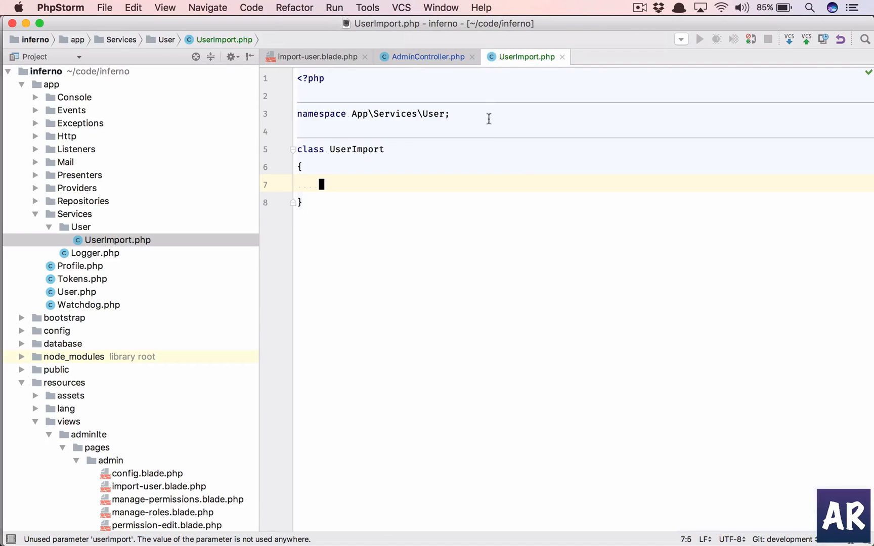
pyautogui.moveTo(464, 165)
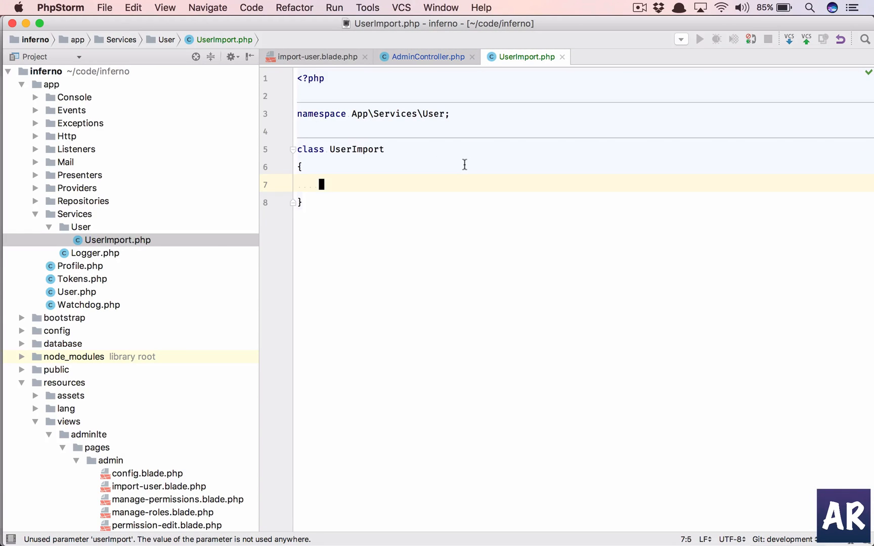
pyautogui.write('protected')
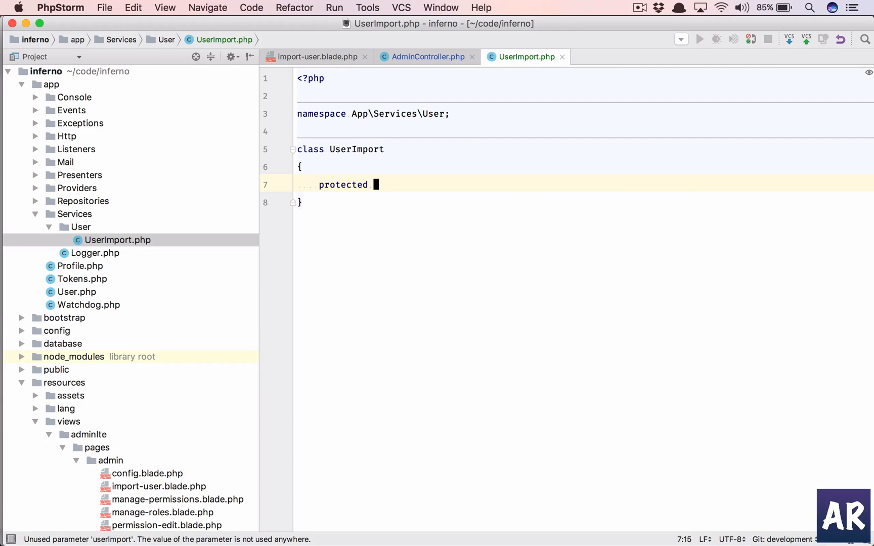
pyautogui.write('$us')
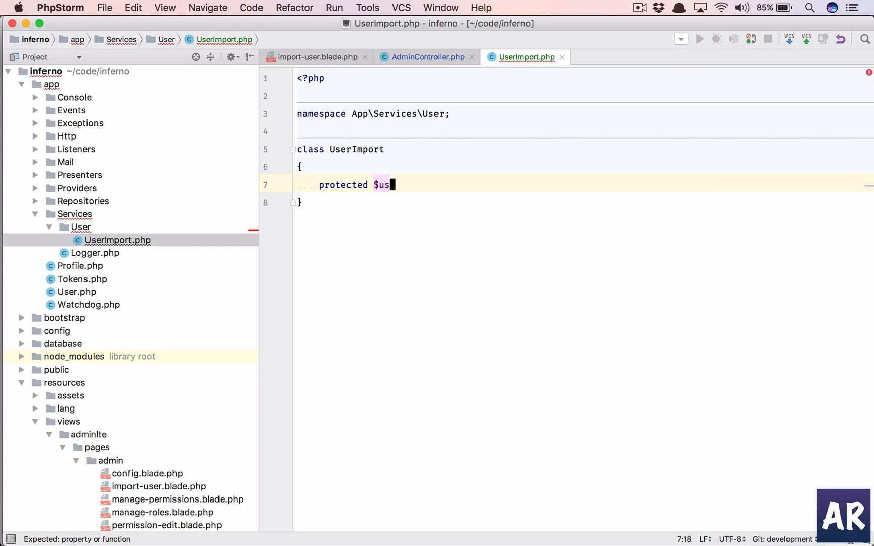
pyautogui.write('ers')
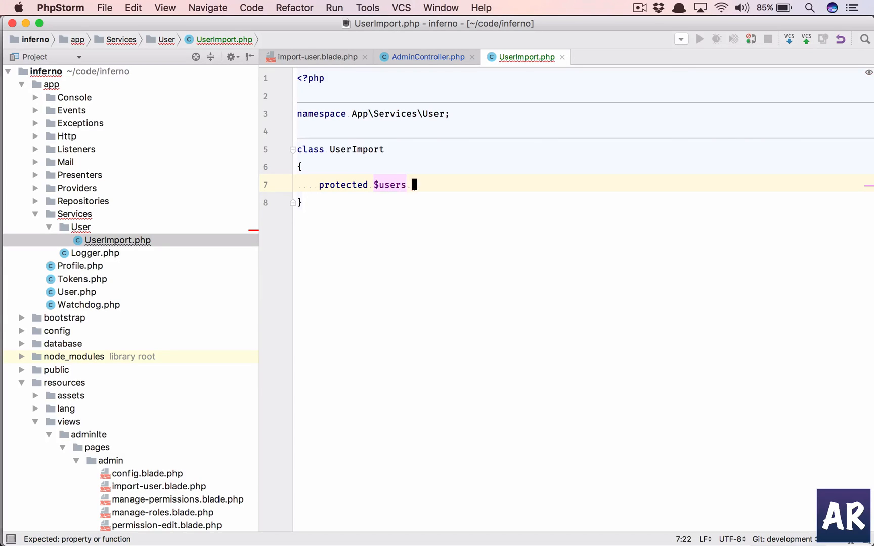
pyautogui.write('= [];')
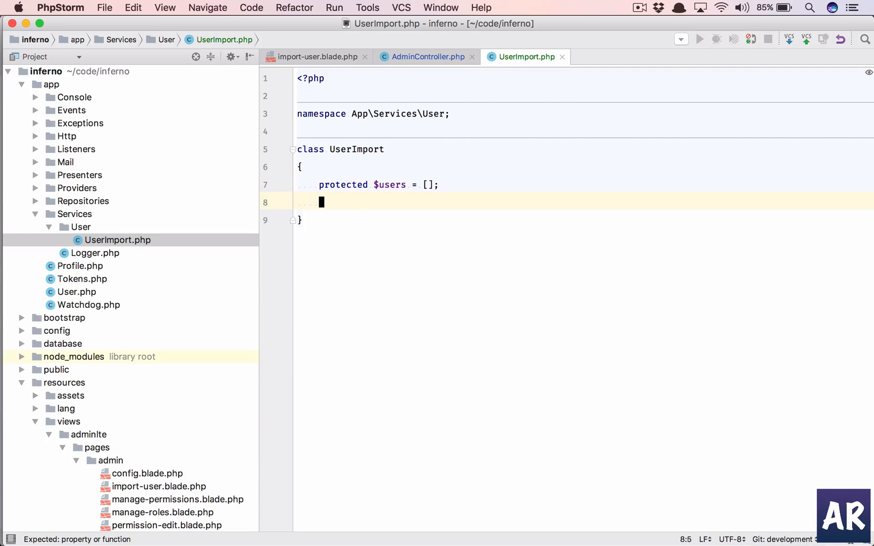
pyautogui.write('protected')
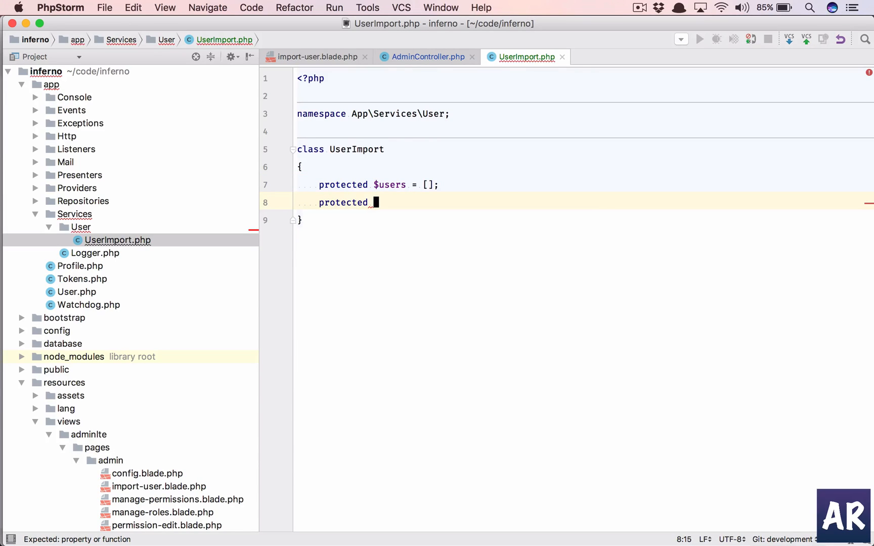
pyautogui.write('$valid')
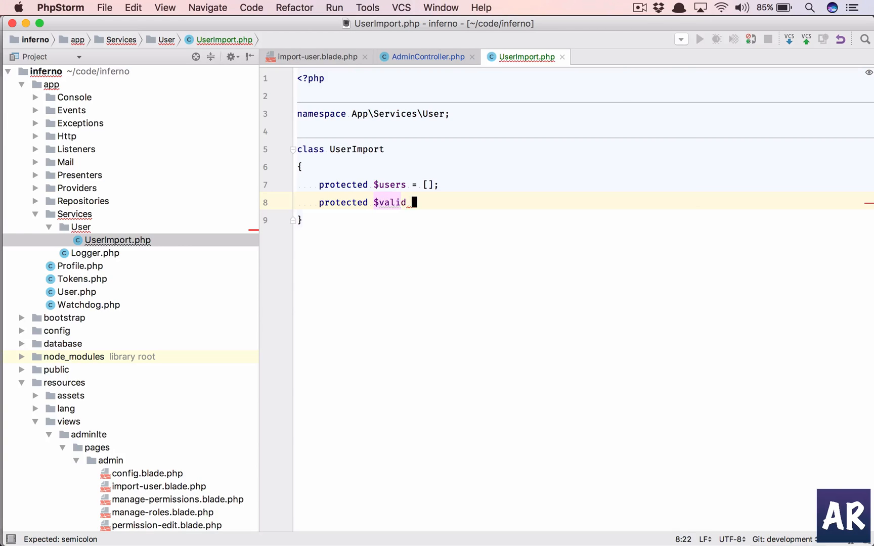
pyautogui.write('= true')
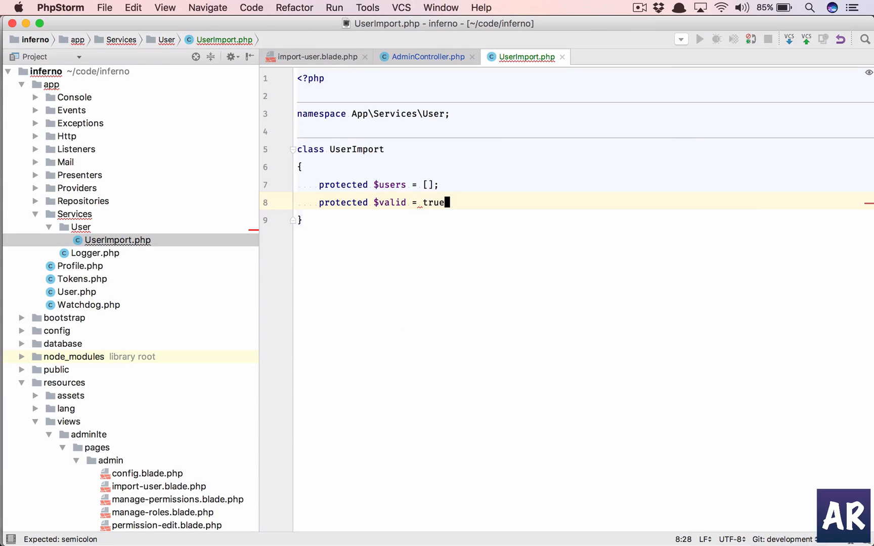
pyautogui.press('enter')
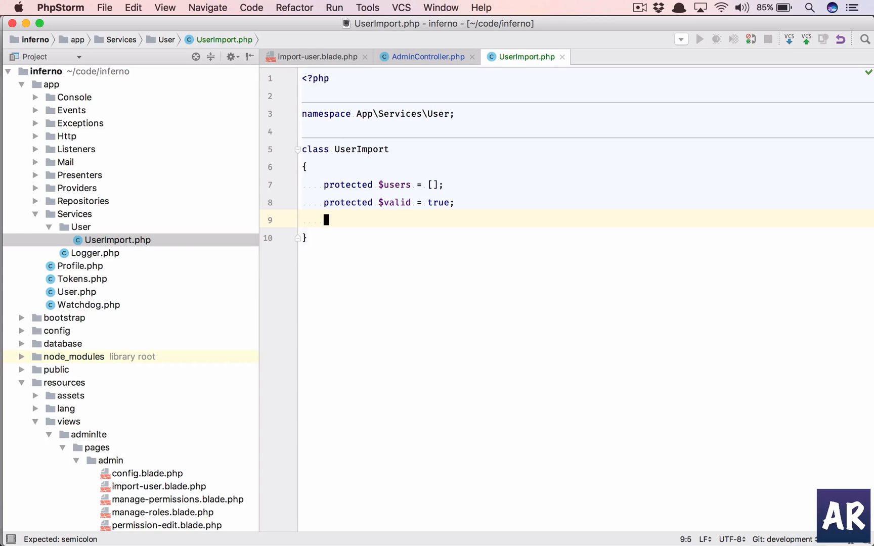
# - Declare protected $errorRows = [] and protected $validRows = [] beneath them
pyautogui.write('protected')
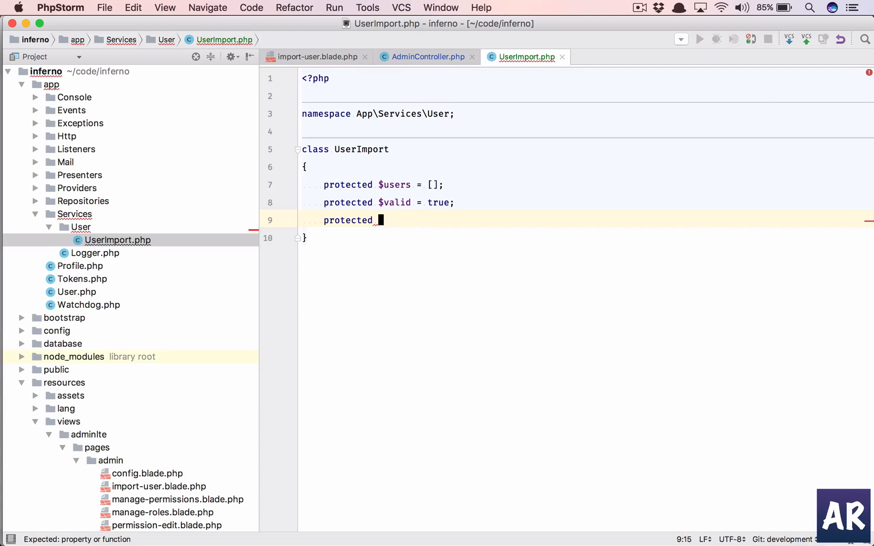
pyautogui.write('$errorRows = [];')
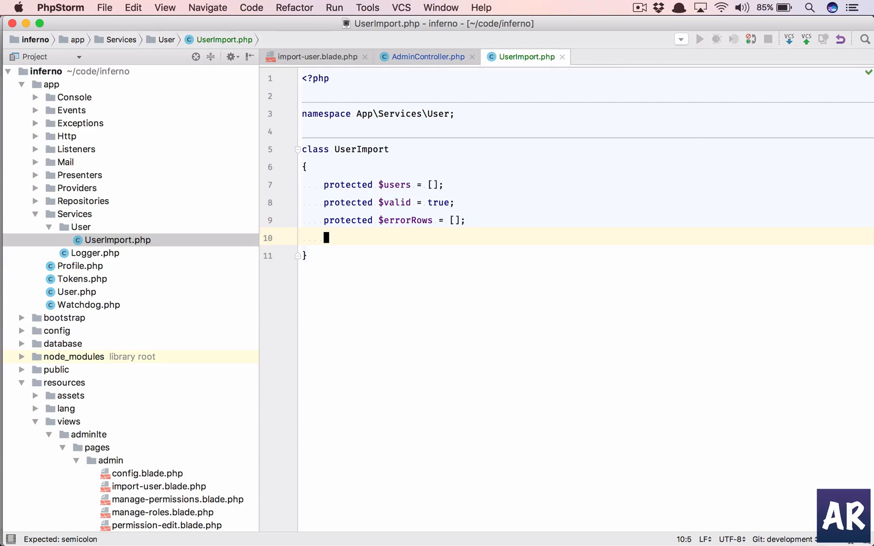
pyautogui.write('protected $')
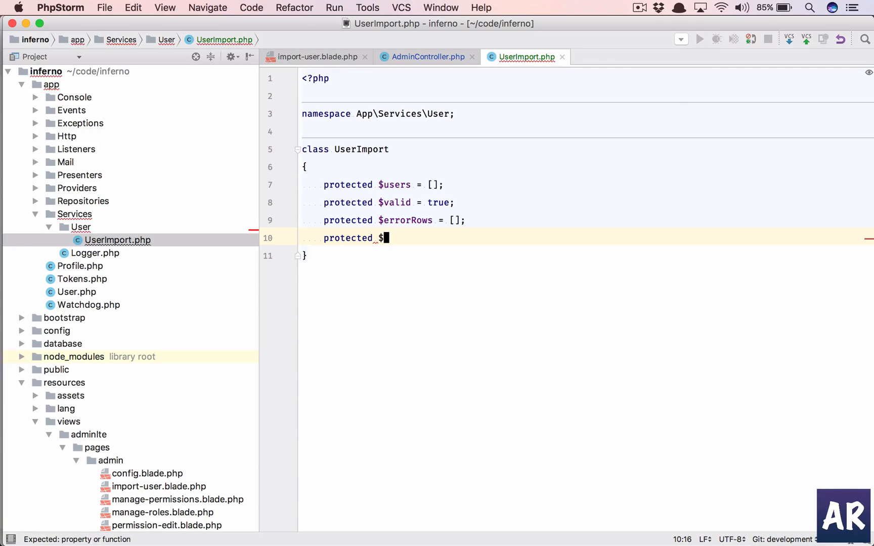
pyautogui.write('valid')
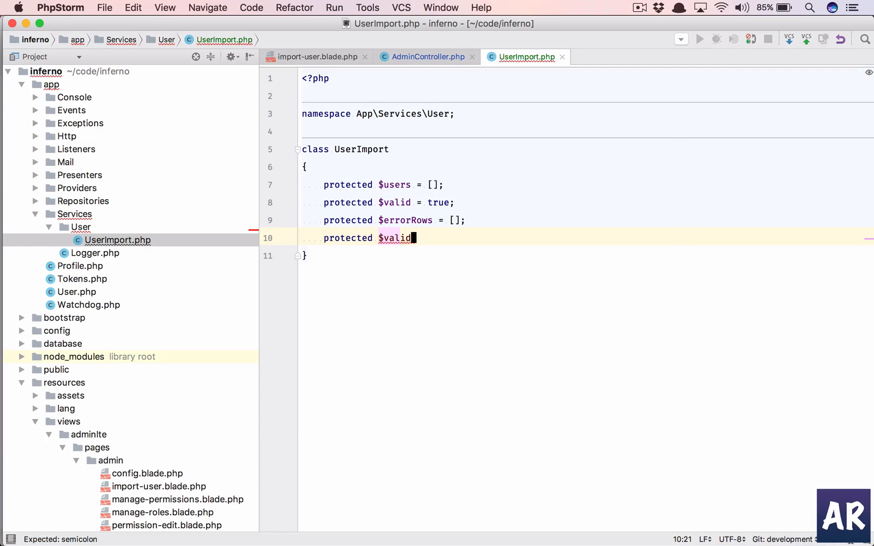
pyautogui.write('Rows')
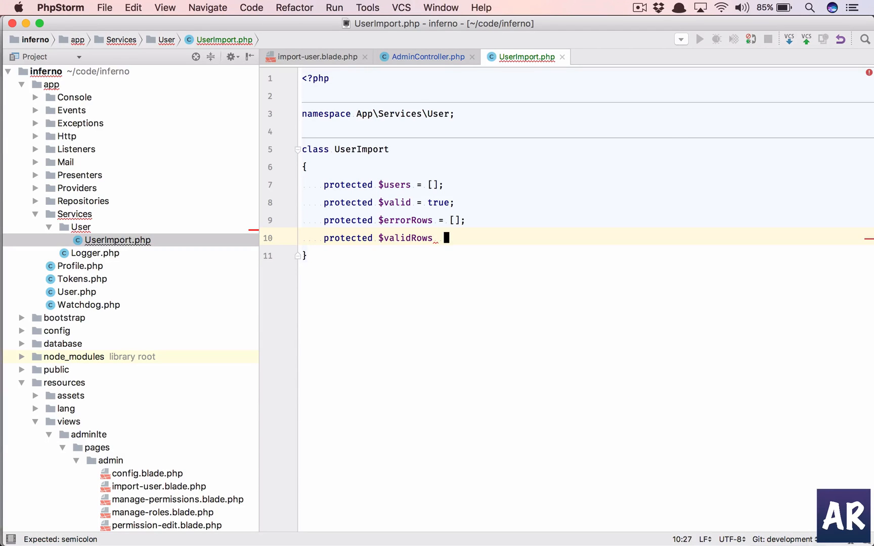
pyautogui.write('= [];')
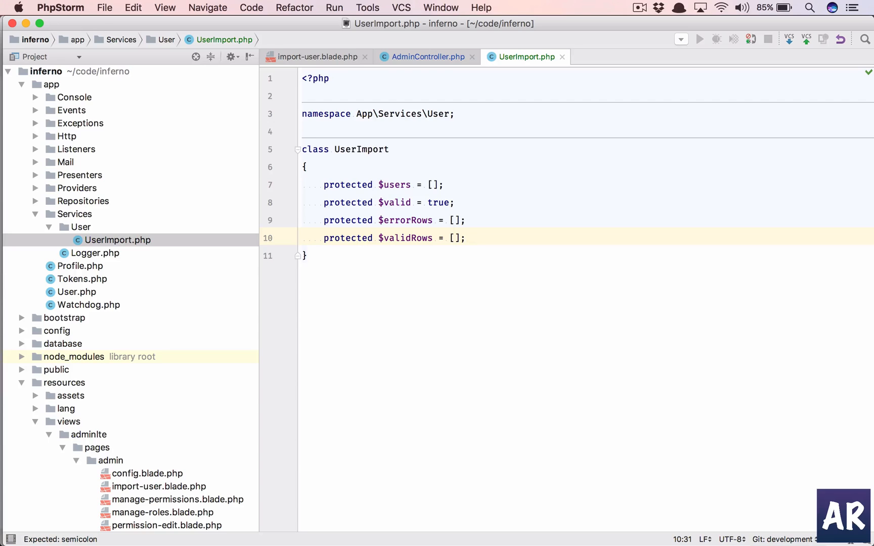
pyautogui.press('Enter')
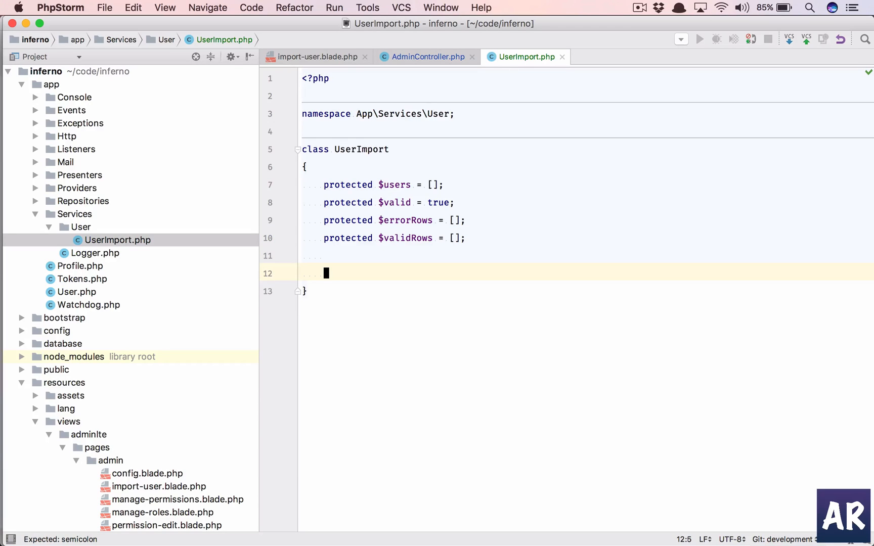
# - Write public function checkImportData($rows, $header) starting with $emails = [];
pyautogui.write('ampi')
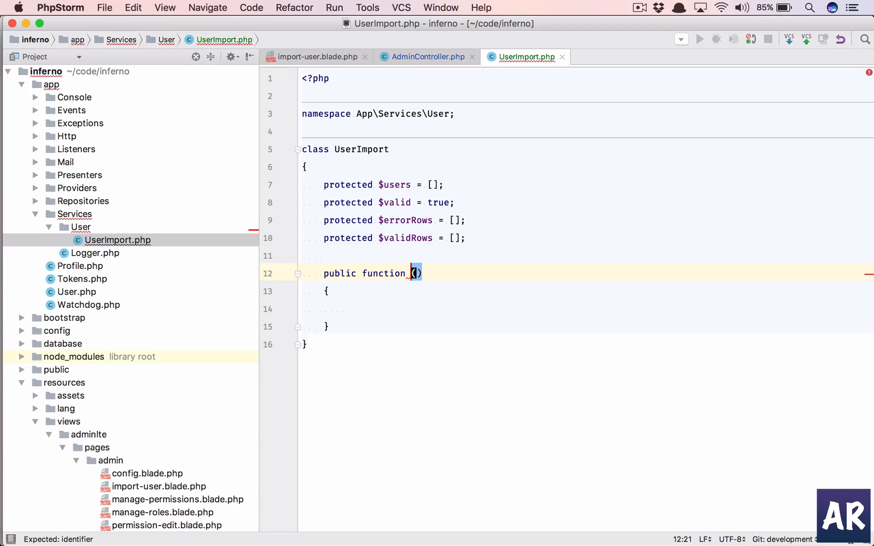
pyautogui.write('check')
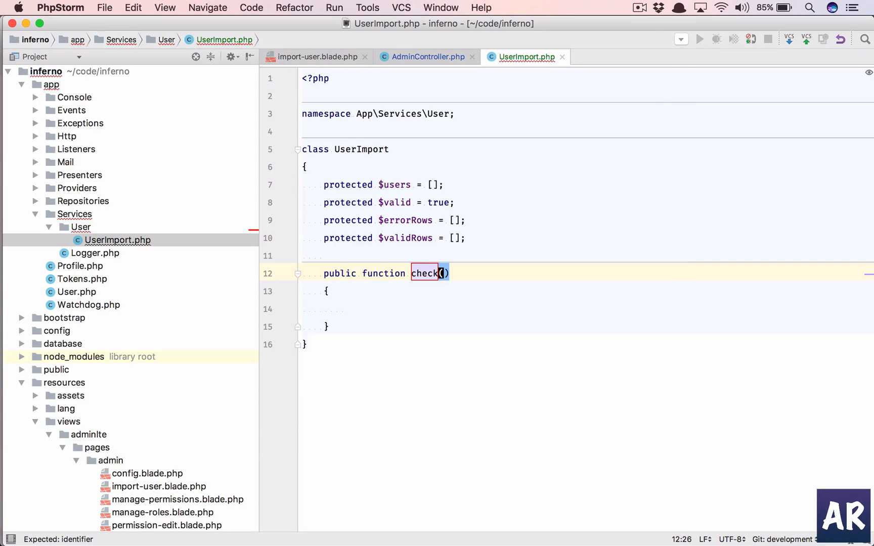
pyautogui.write('ImportData')
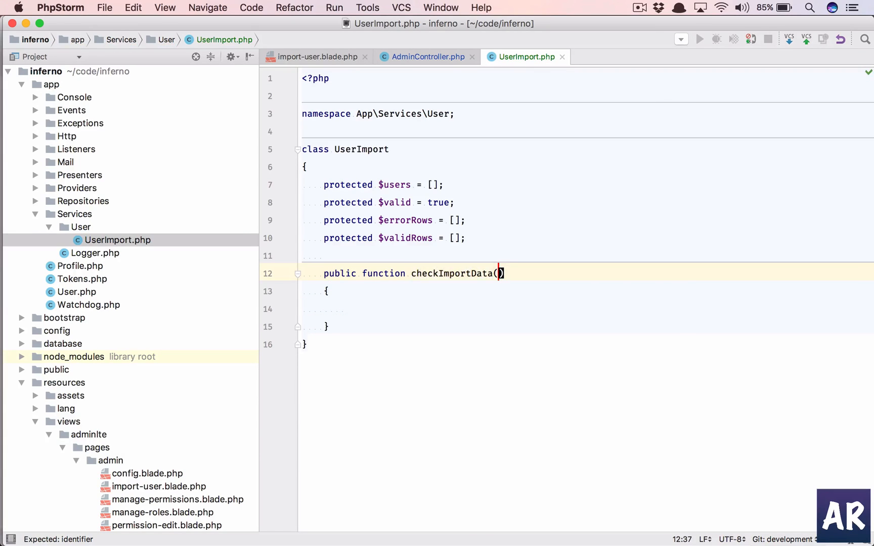
pyautogui.write('$header,')
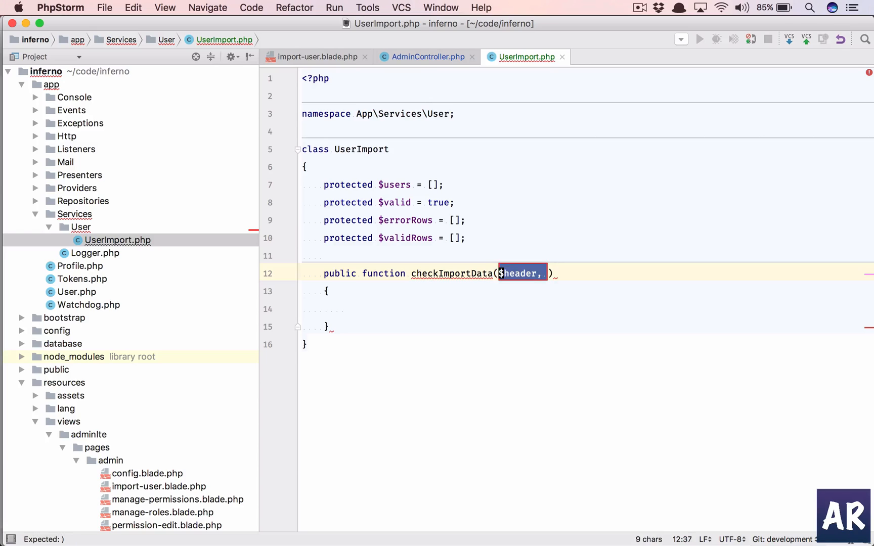
pyautogui.write('$rows,')
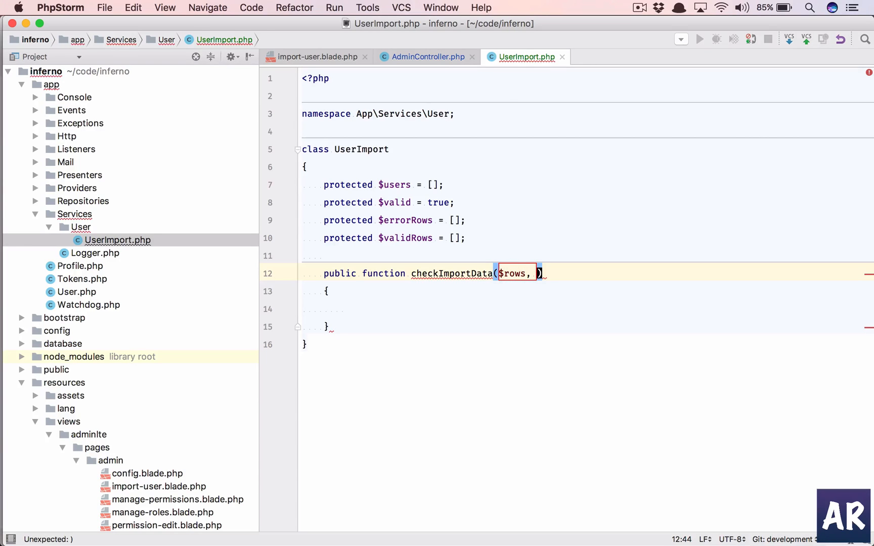
pyautogui.write('$header')
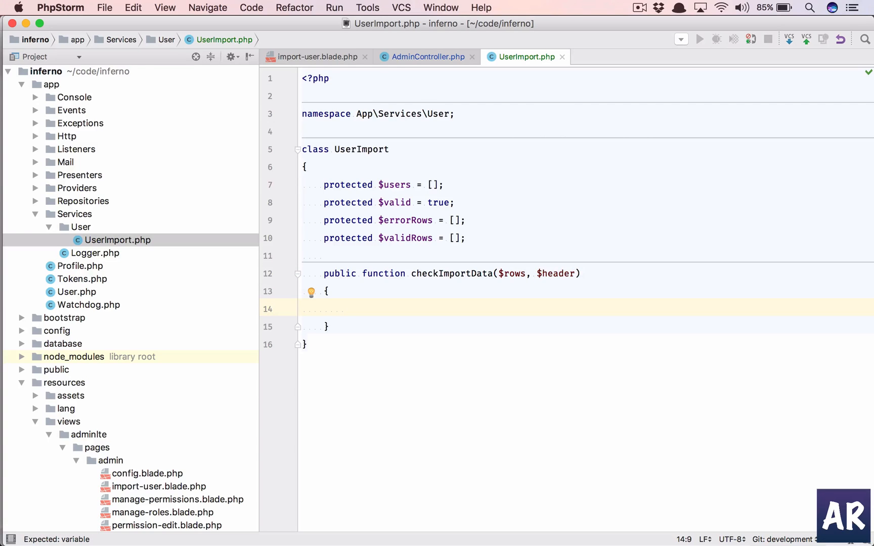
pyautogui.write('$email')
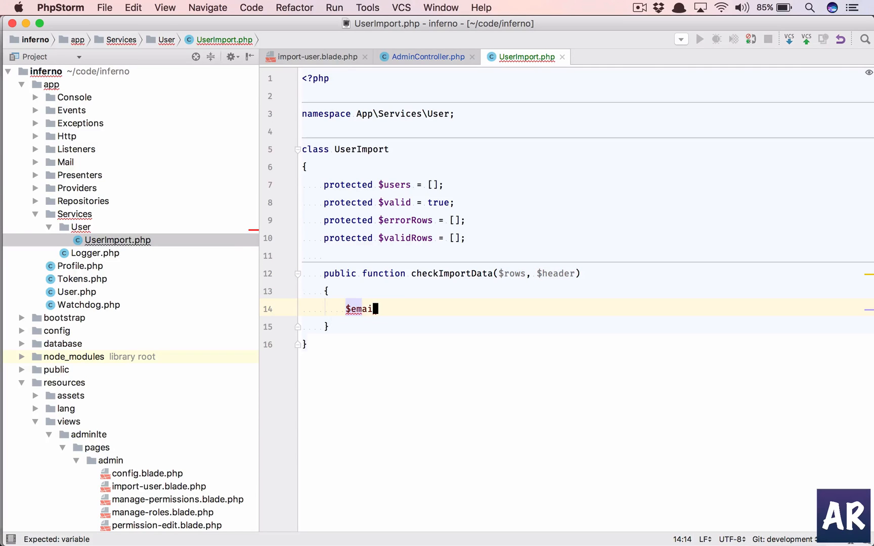
pyautogui.write('ls = [];')
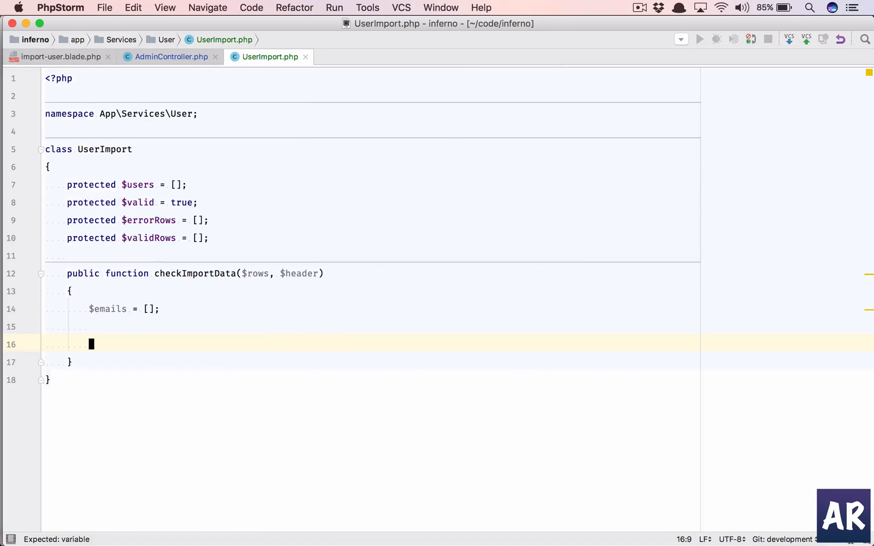
pyautogui.moveTo(264, 329)
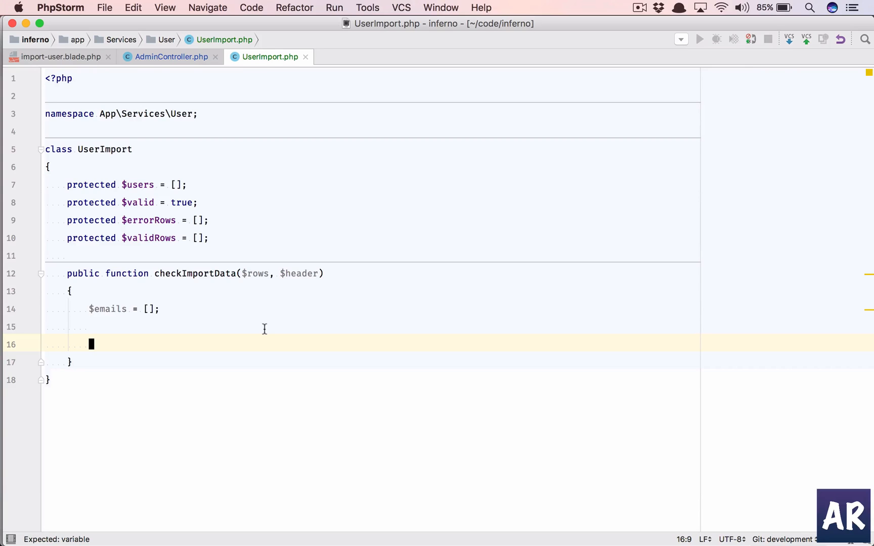
# - Add a foreach ($rows as $key => $row) { } loop inside checkImportData
pyautogui.write('foreach ($rows')
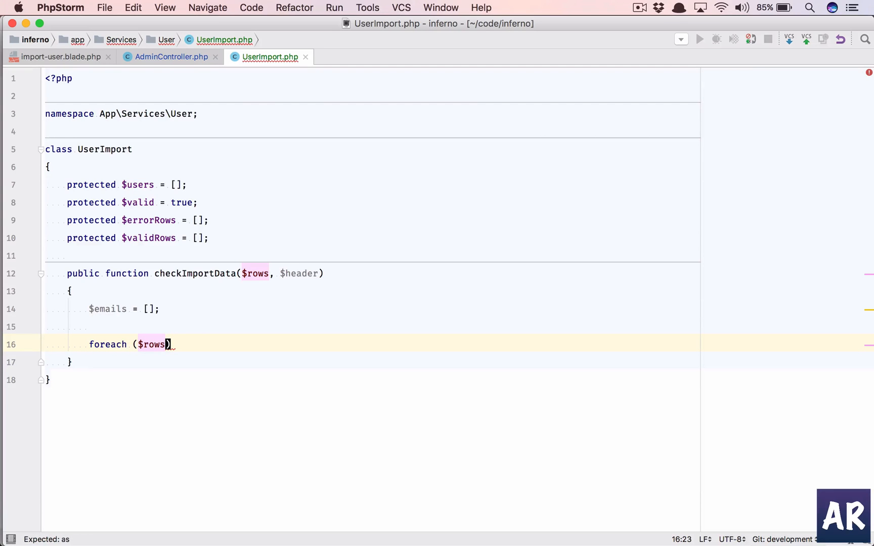
pyautogui.write('as $key =>')
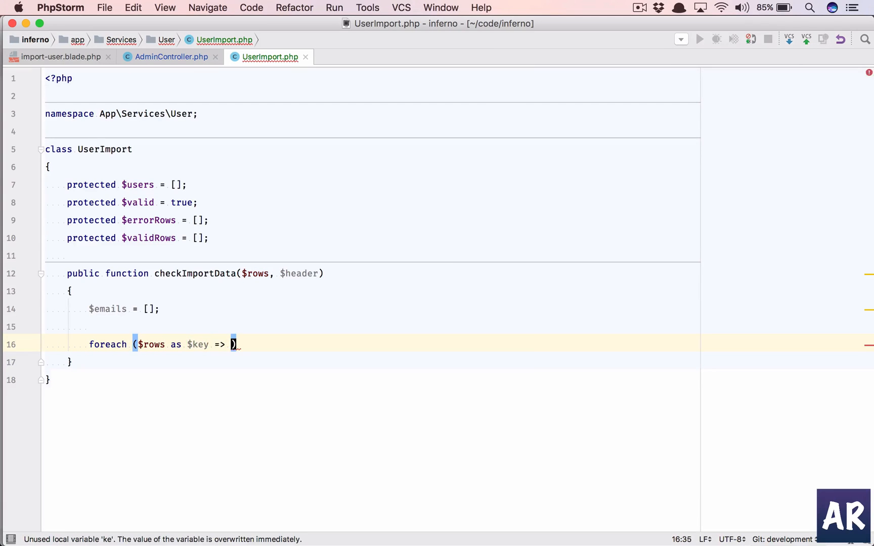
pyautogui.write('$row')
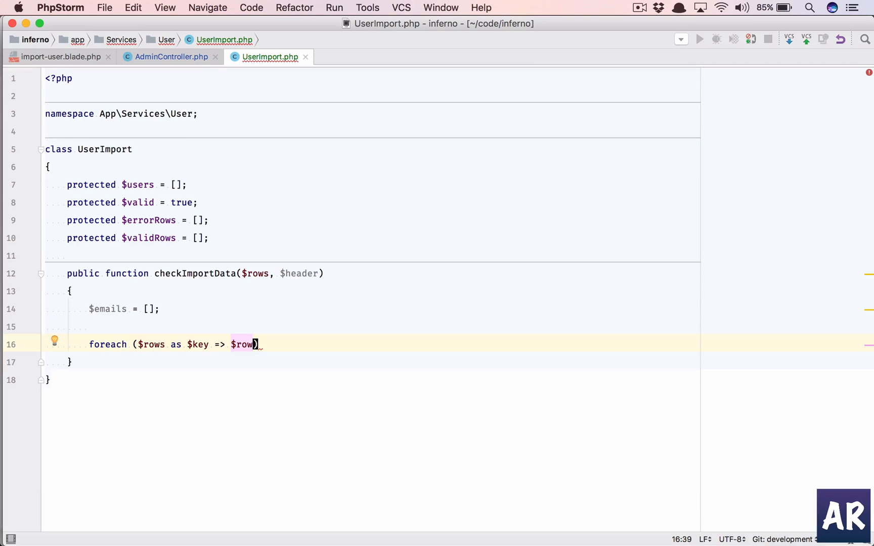
pyautogui.write('{')
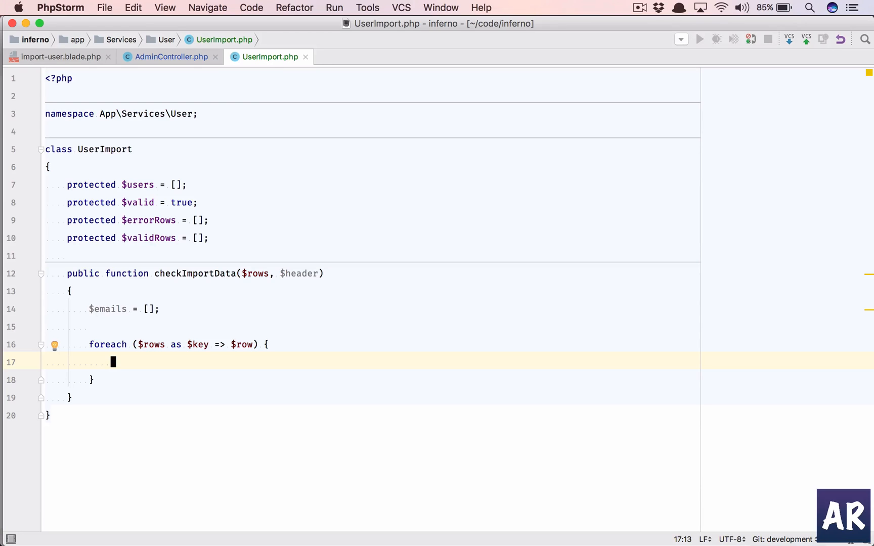
# - Copy $row = array_combine($header, $row); from AdminController into the foreach
pyautogui.click(171, 57)
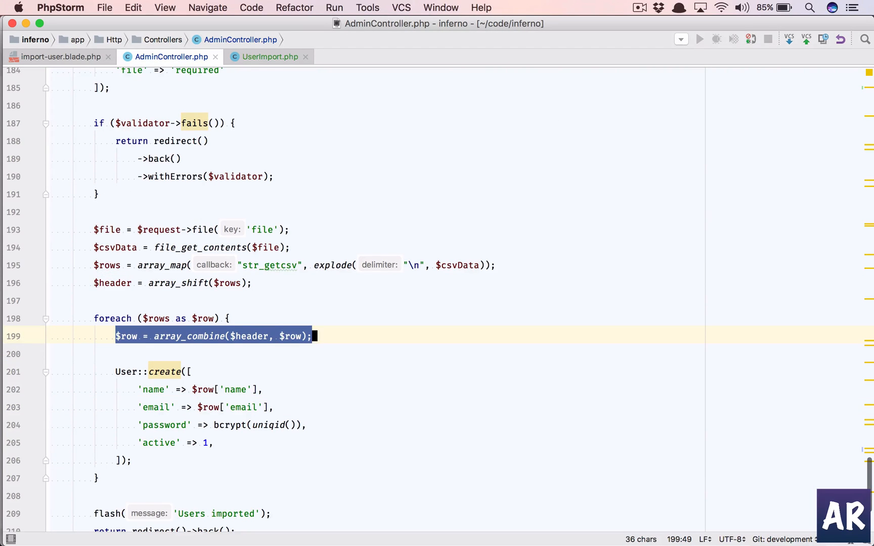
pyautogui.click(269, 57)
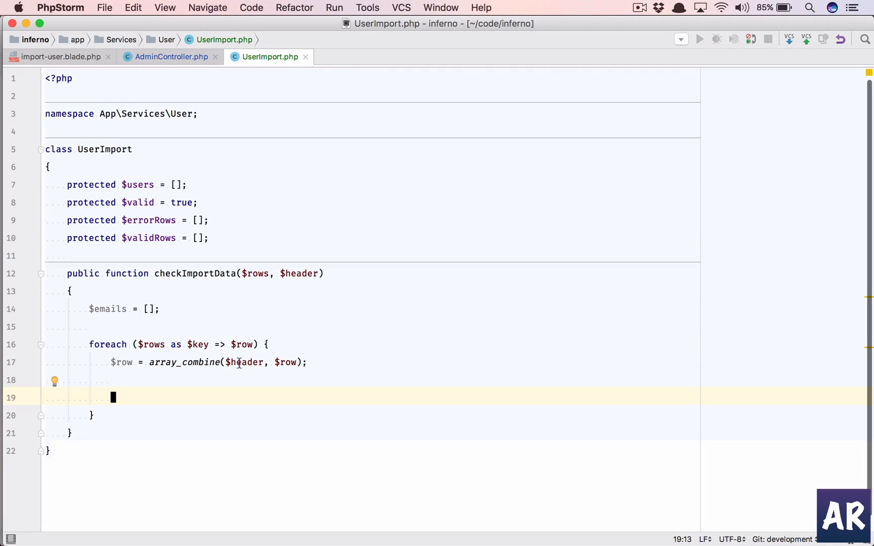
pyautogui.moveTo(296, 362)
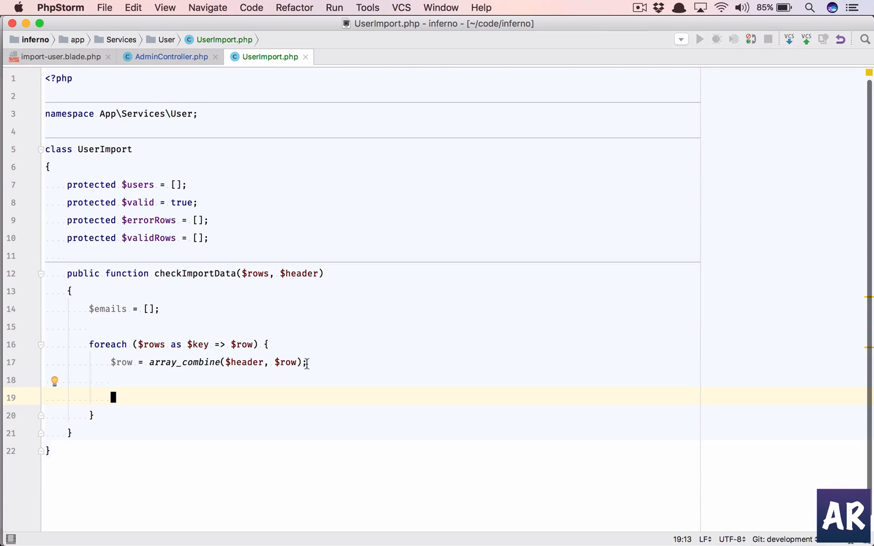
# - Add a 'check for correct email' comment and if (!$this->checkValidEmail($row['email'])) { }
pyautogui.write('//')
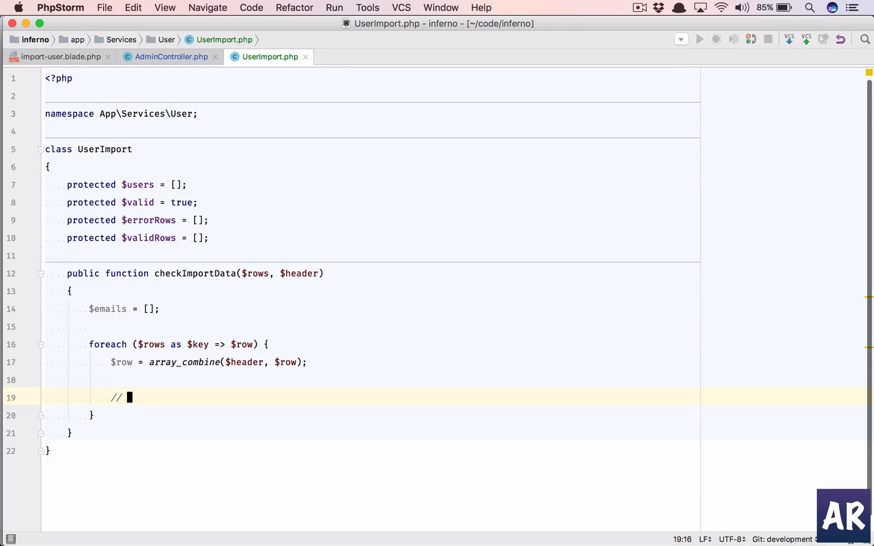
pyautogui.write('c')
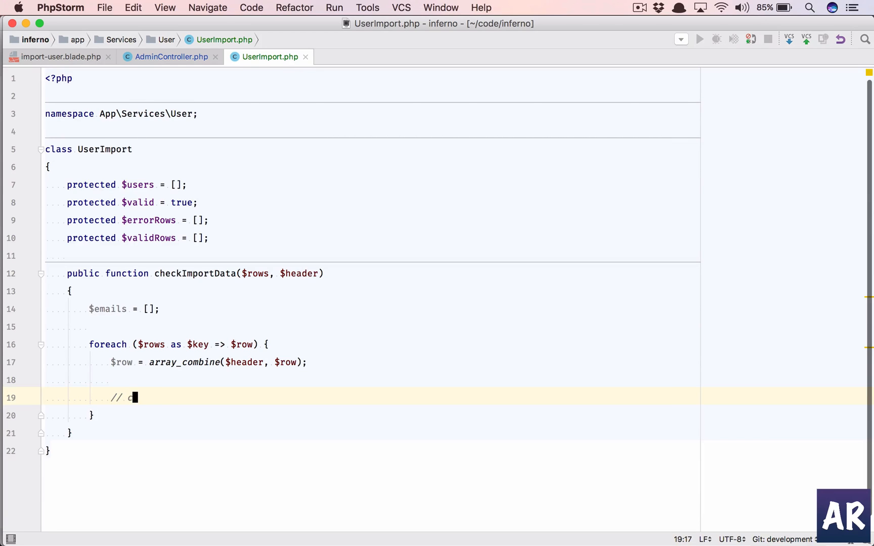
pyautogui.write('heck for correct email')
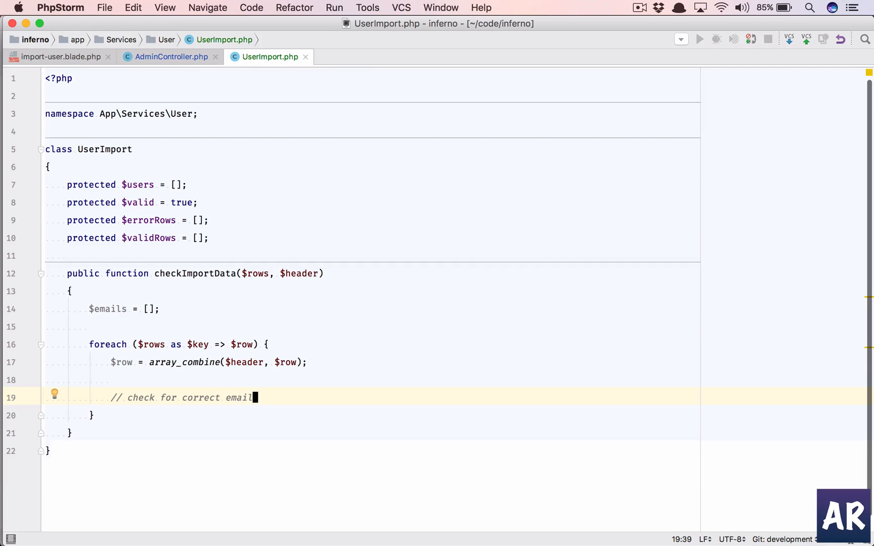
pyautogui.press('enter')
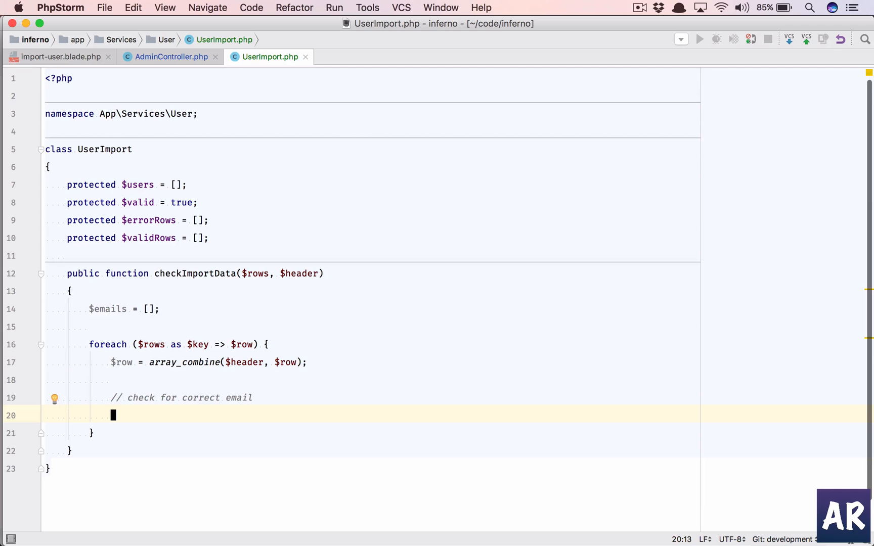
pyautogui.write('if (!')
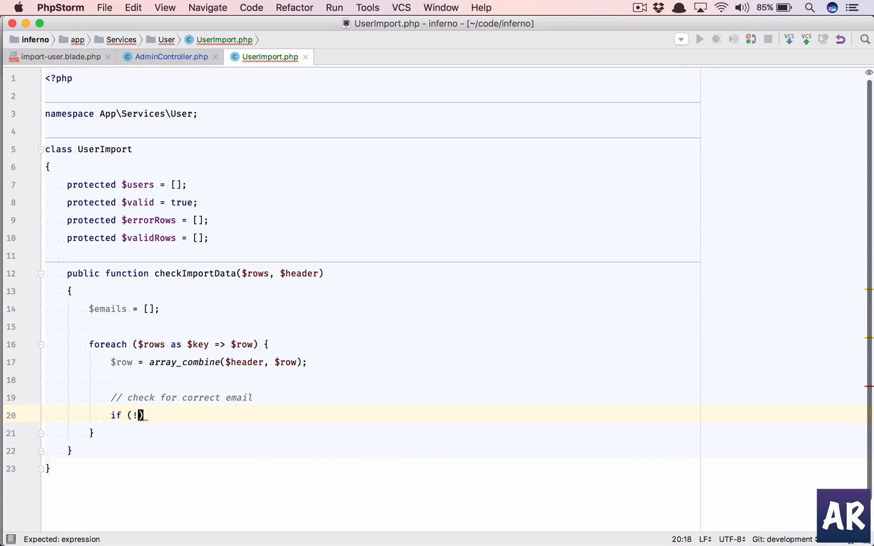
pyautogui.write('$this->')
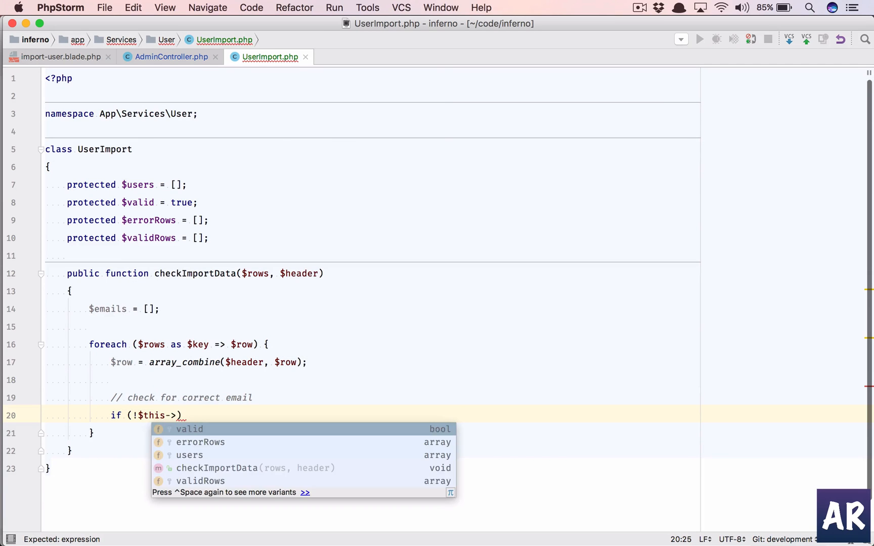
pyautogui.write('checkValidEmail')
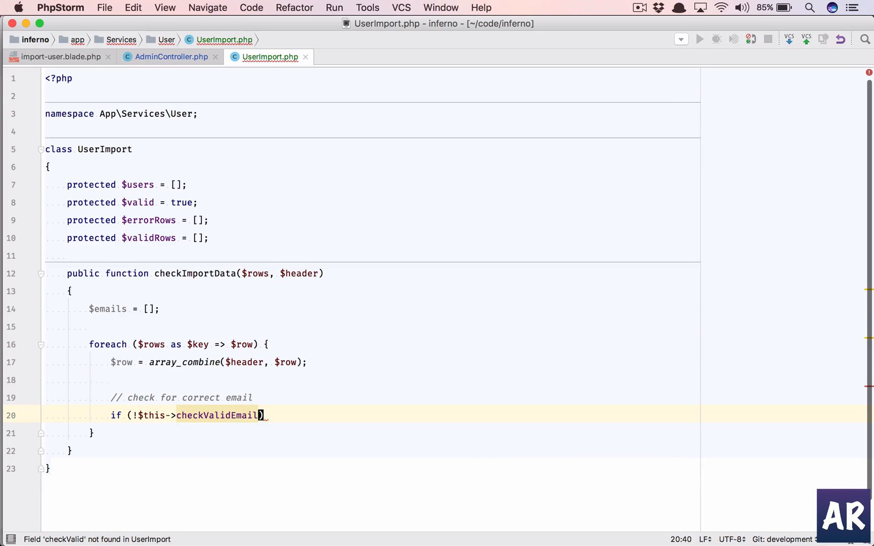
pyautogui.write("$row['email")
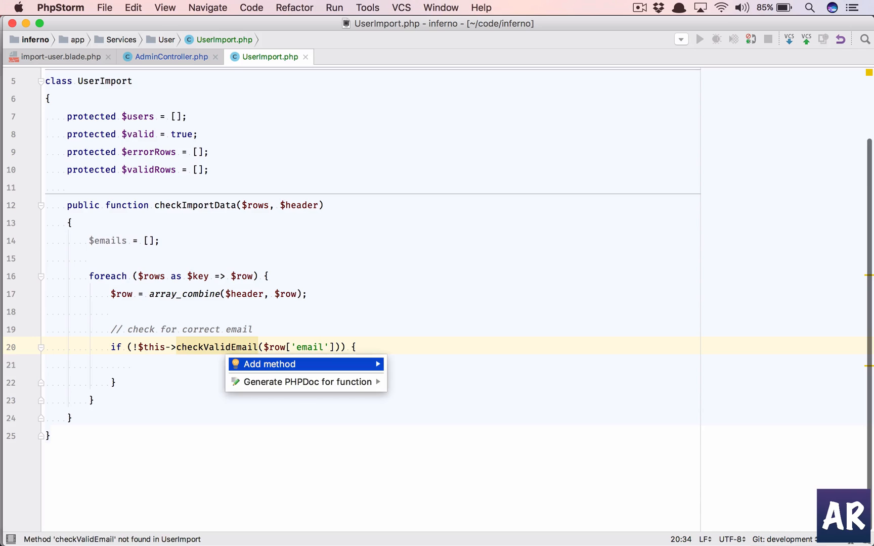
# - Generate an empty private checkValidEmail($email) method via the Add method intention
pyautogui.click(269, 364)
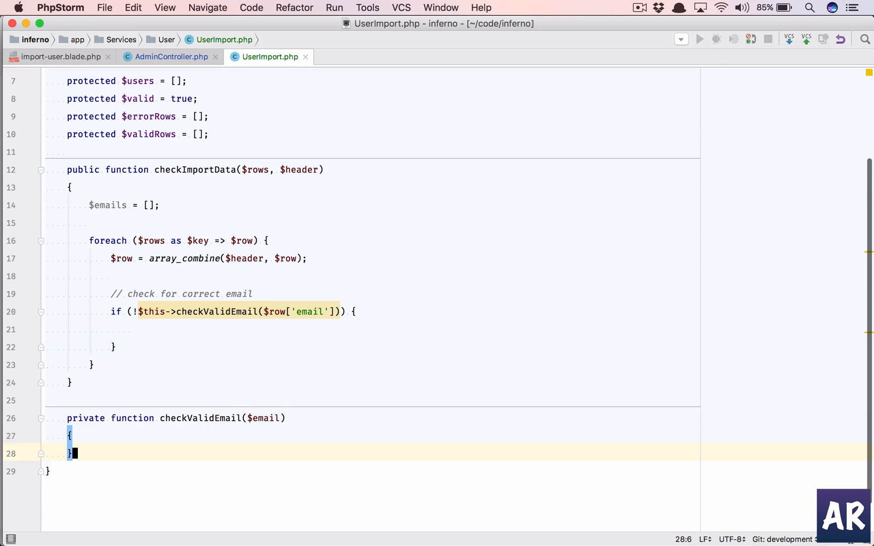
pyautogui.press('backspace')
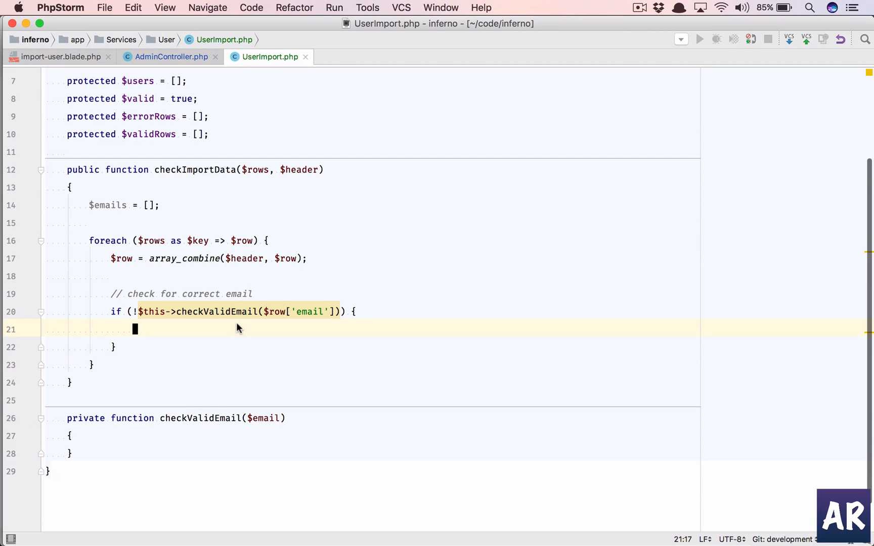
# - Set $row['message'] = 'Invalid email' and store the row in $this->errorRows[$key]
pyautogui.write("$row['message'] =")
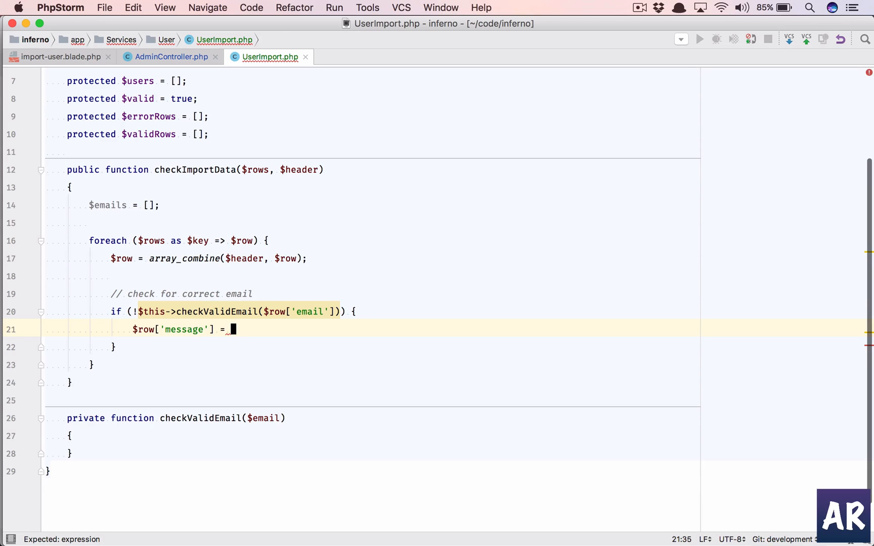
pyautogui.write("'Invalid'")
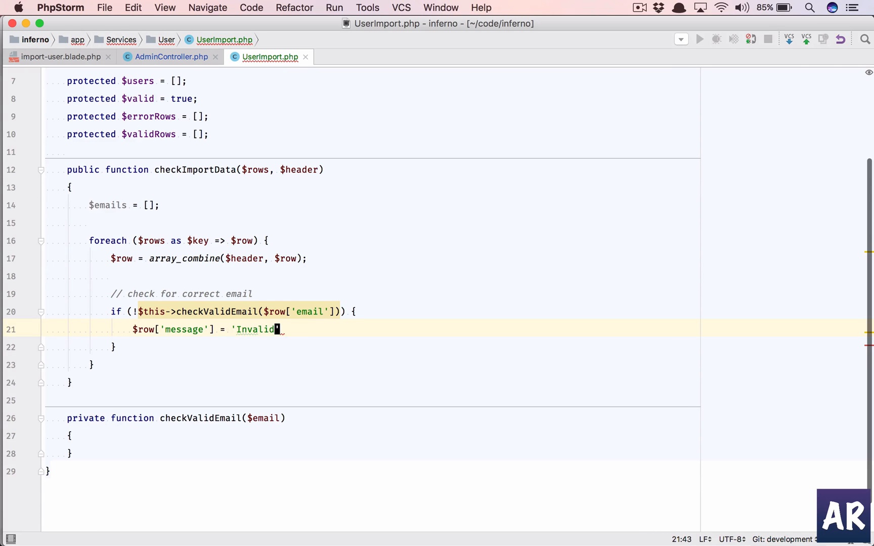
pyautogui.write("email';")
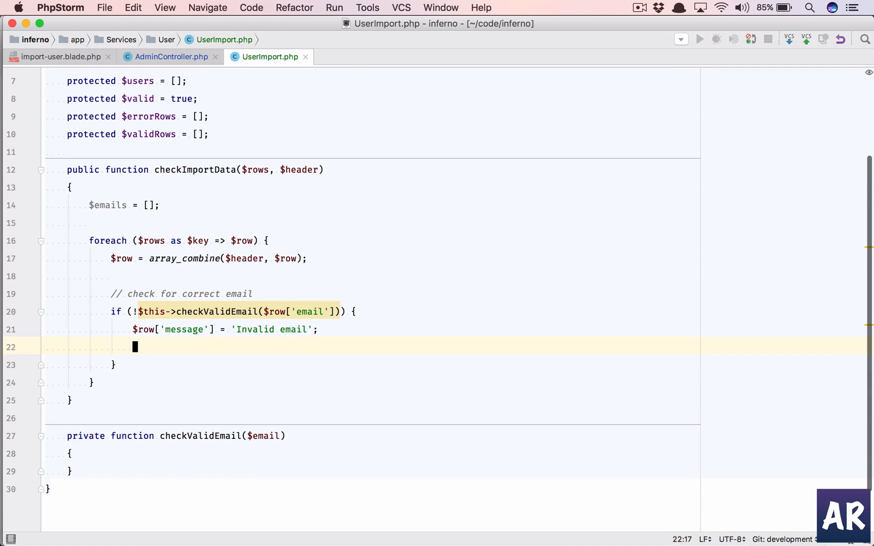
pyautogui.write('$')
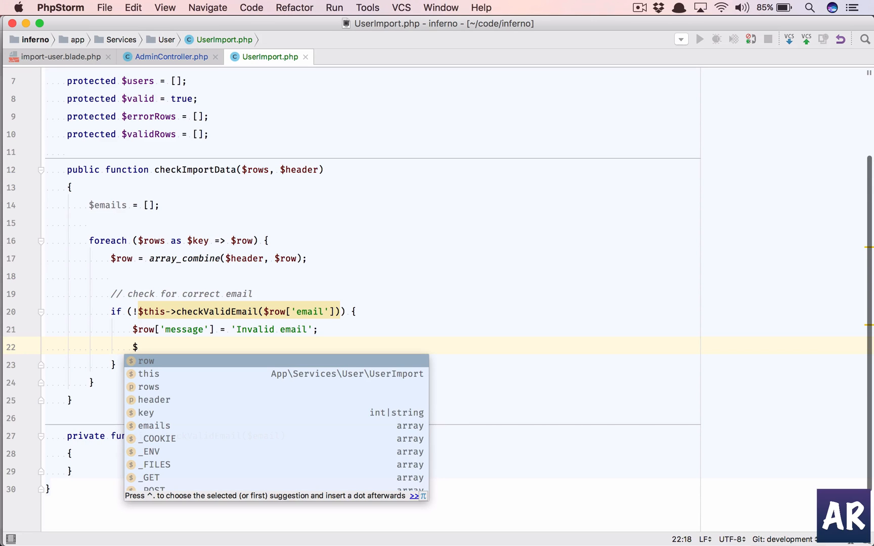
pyautogui.write('this')
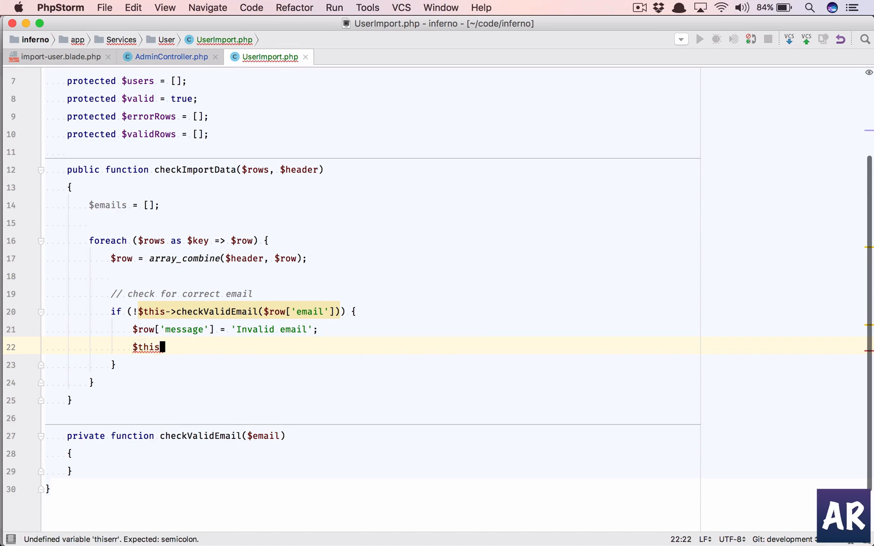
pyautogui.write('->errorRows')
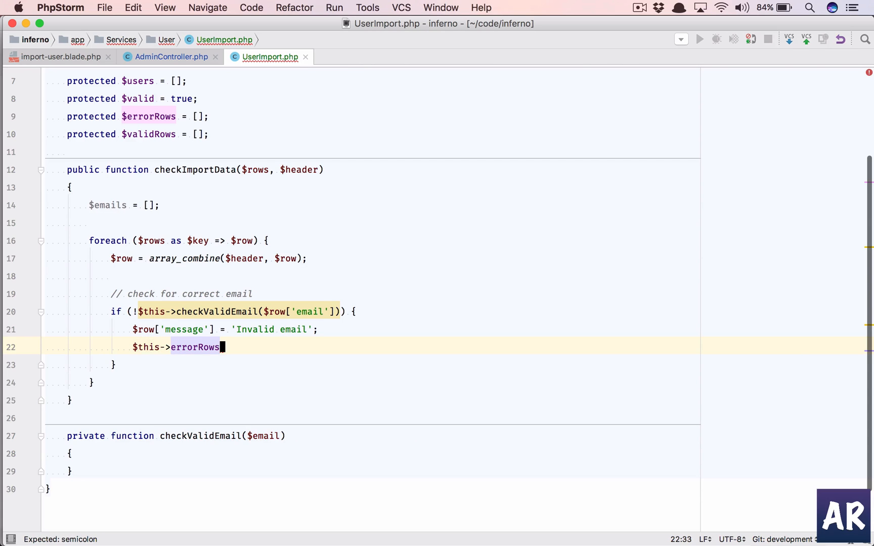
pyautogui.write('[$ke')
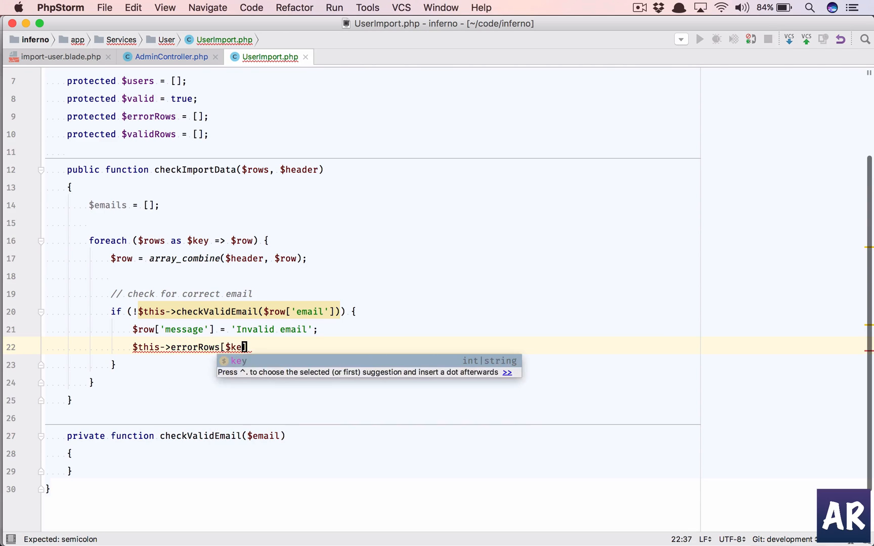
pyautogui.write('y] = $row')
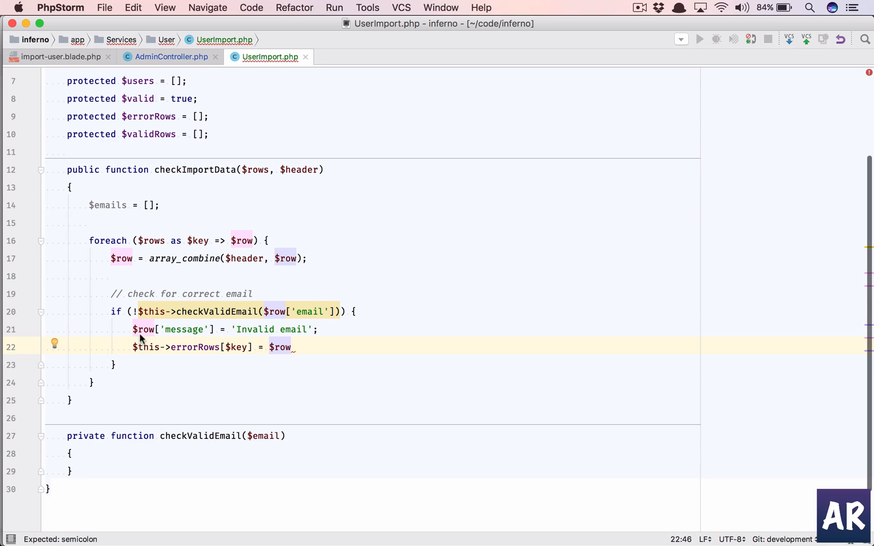
pyautogui.moveTo(140, 332)
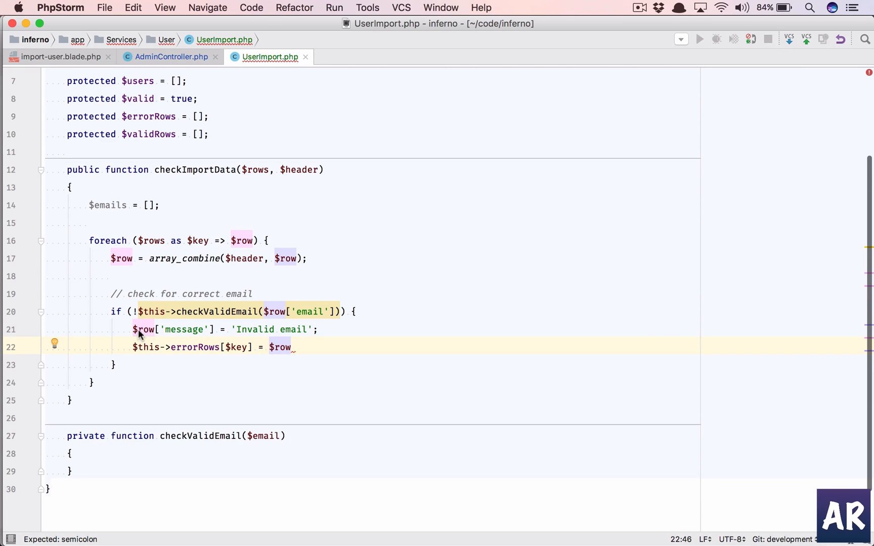
pyautogui.write(';')
pyautogui.write('$')
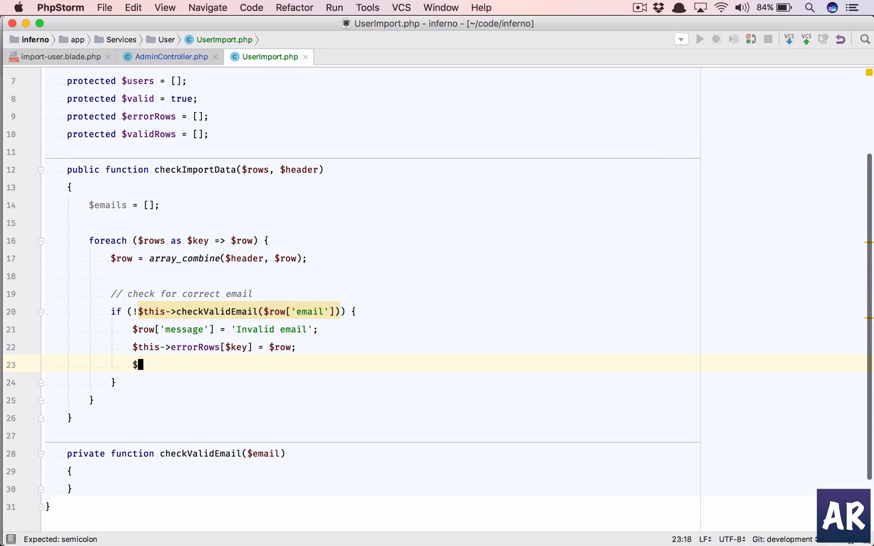
# - Set $this->valid = false at the end of the invalid-email branch
pyautogui.write('this->valid')
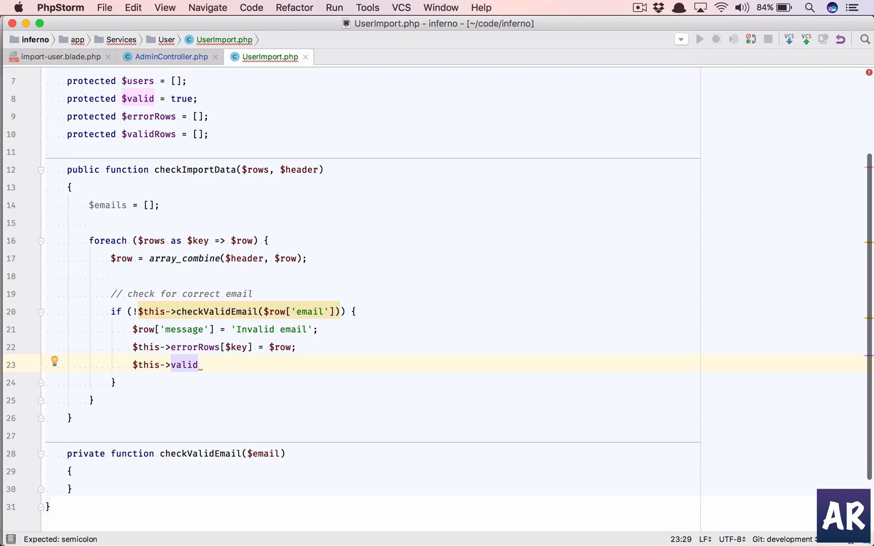
pyautogui.write('= false;')
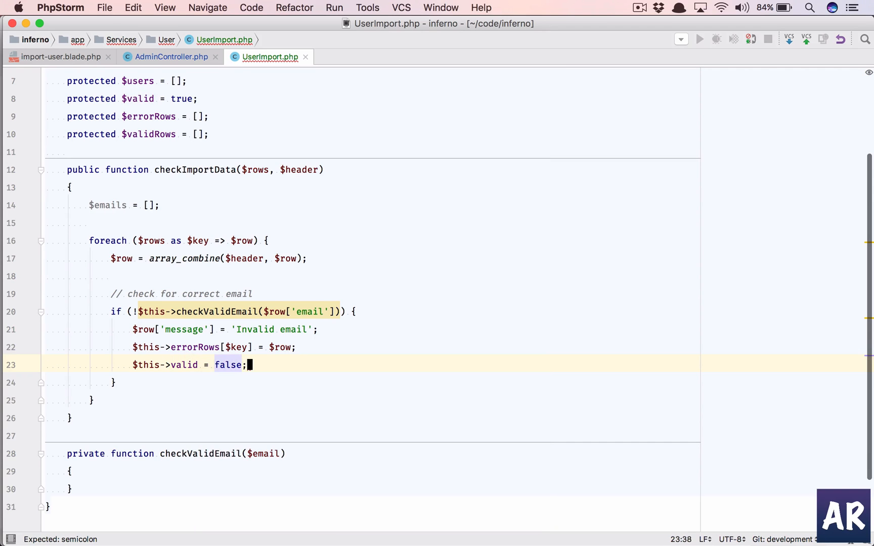
pyautogui.click(250, 330)
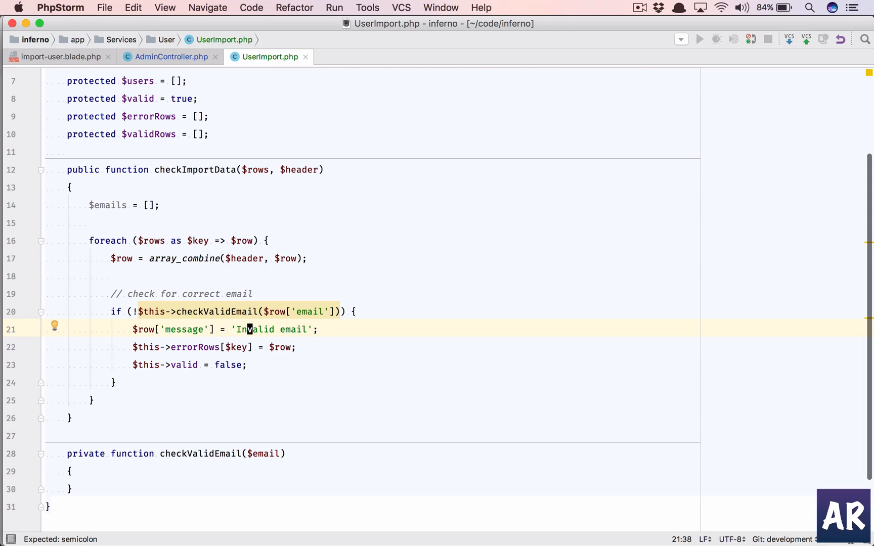
pyautogui.scroll(-3)
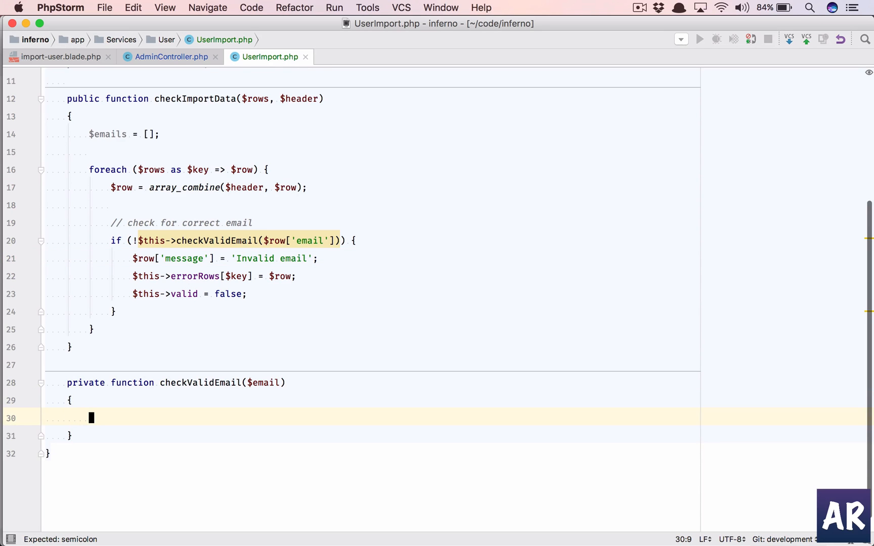
# - Add if (!filter_var($email, FILTER_VALIDATE_EMAIL)) { return false; } to checkValidEmail
pyautogui.write('if (!')
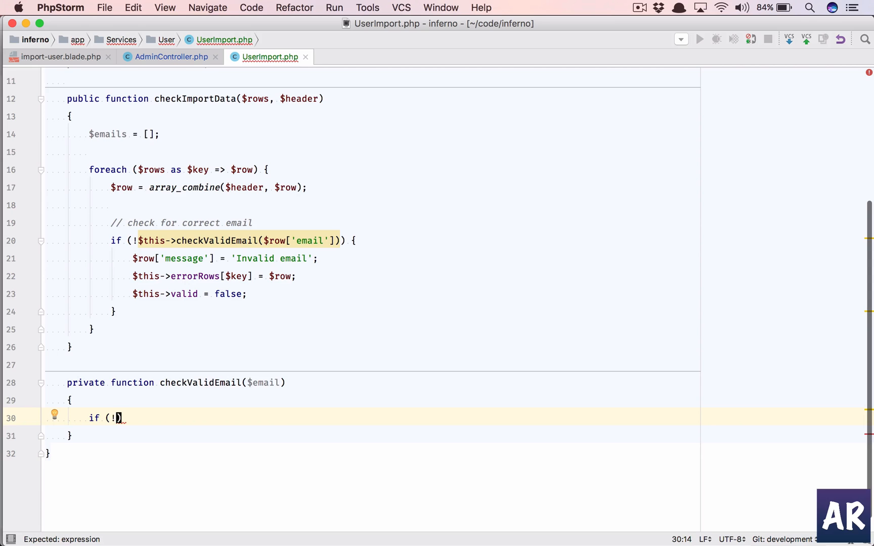
pyautogui.write('fil')
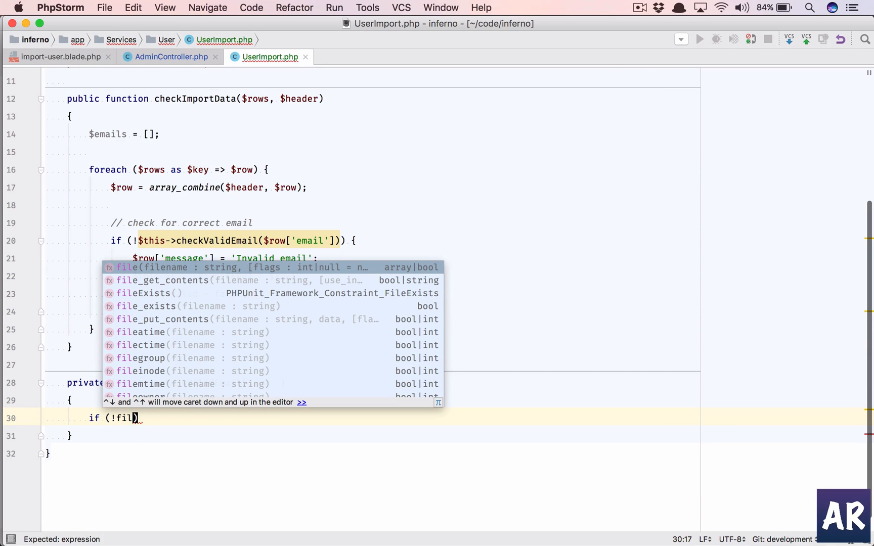
pyautogui.write('ter_var($email,')
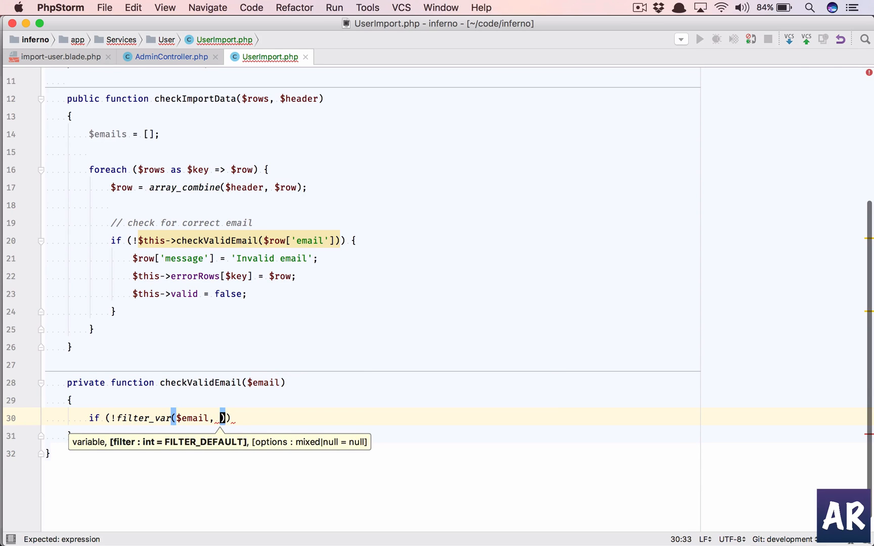
pyautogui.write('FILTER')
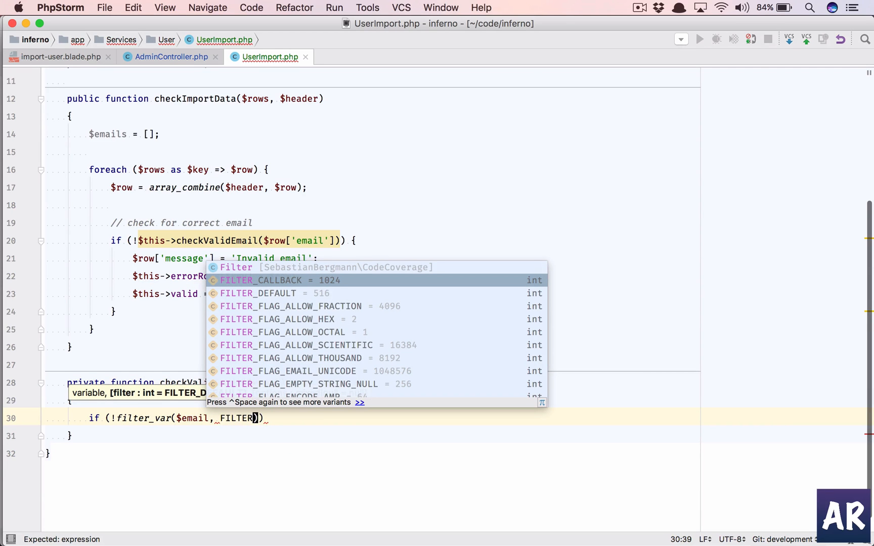
pyautogui.write('V')
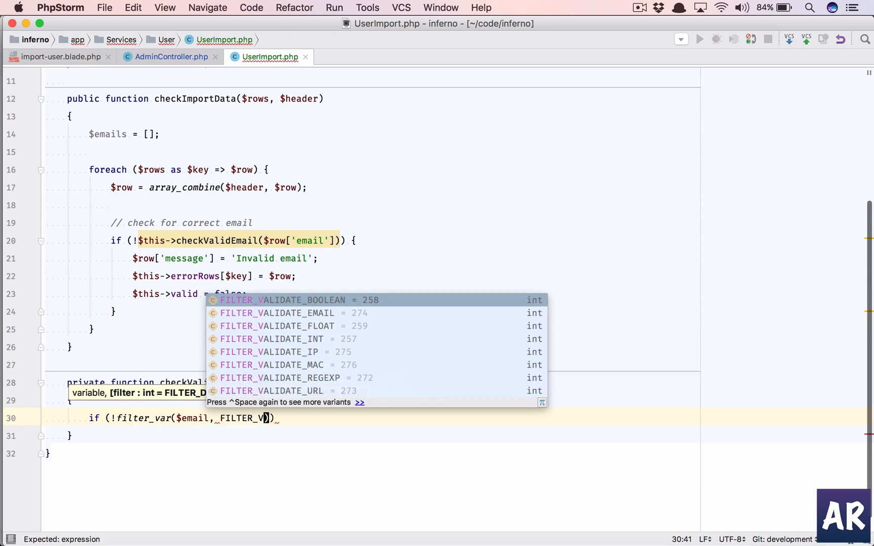
pyautogui.write('I')
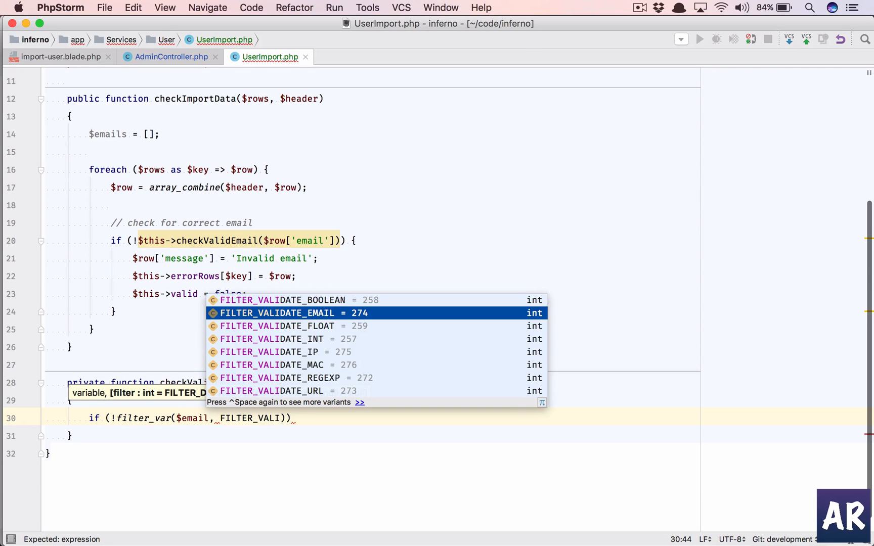
pyautogui.press('Enter')
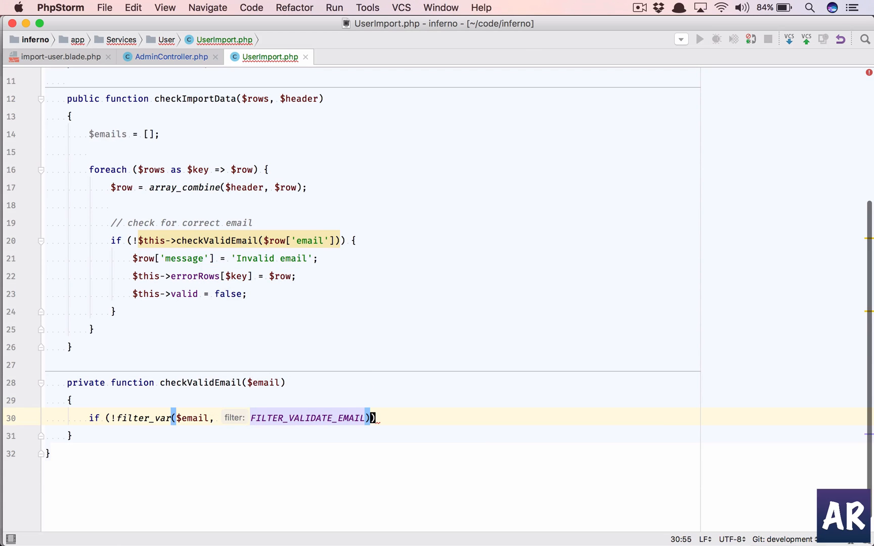
pyautogui.write('{')
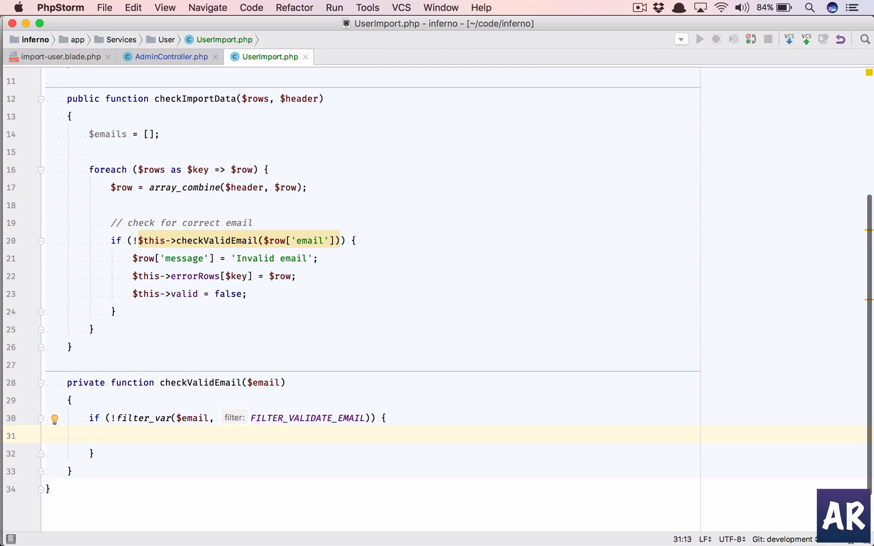
pyautogui.write('return f')
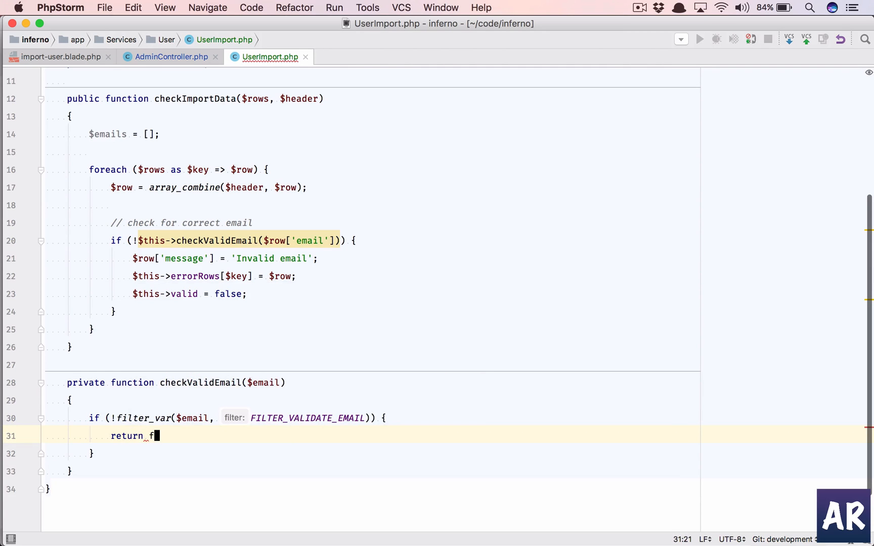
pyautogui.write('alse;')
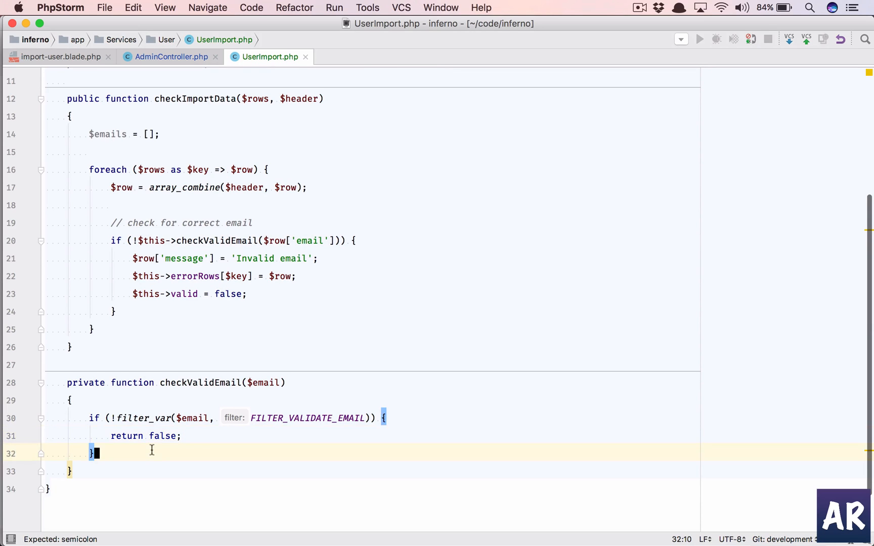
# - Return true after the filter check so valid emails pass
pyautogui.write('return')
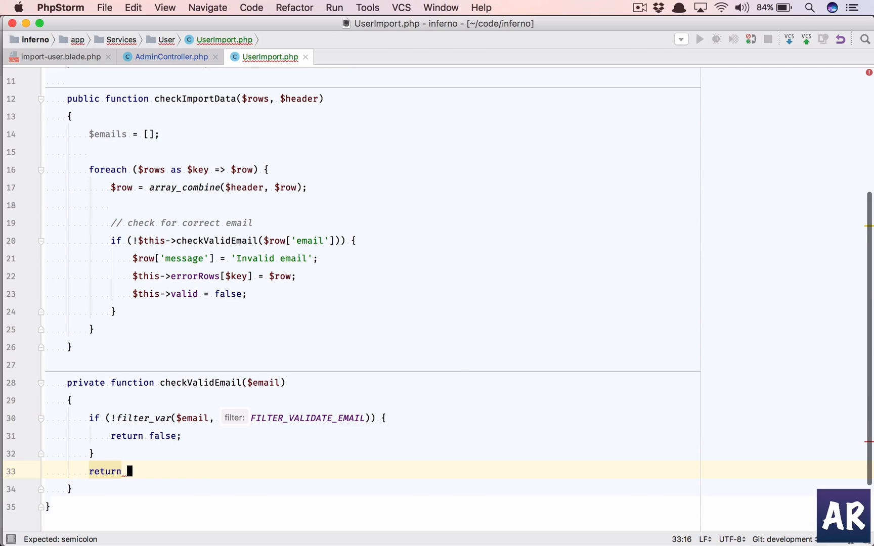
pyautogui.write('true;')
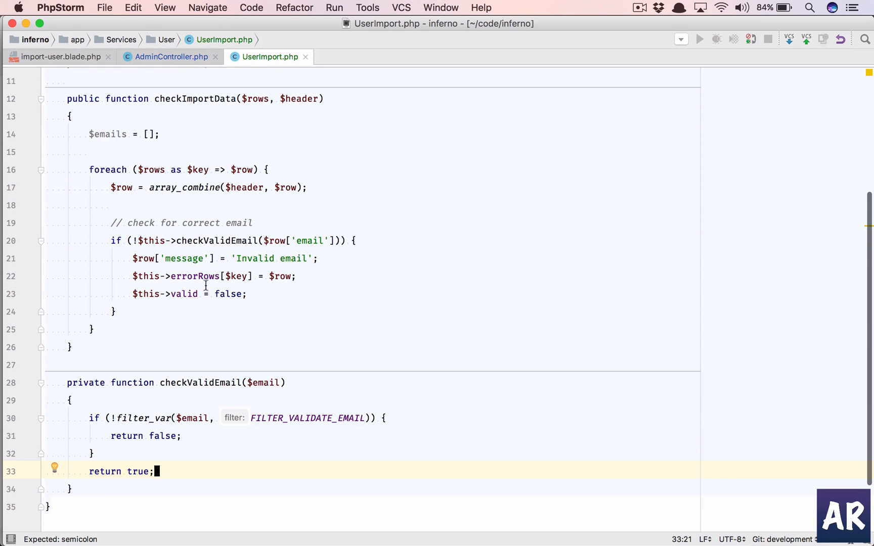
# - Add else { $emails[] = $row['email']; } after the if block and move below the foreach loop
pyautogui.click(149, 240)
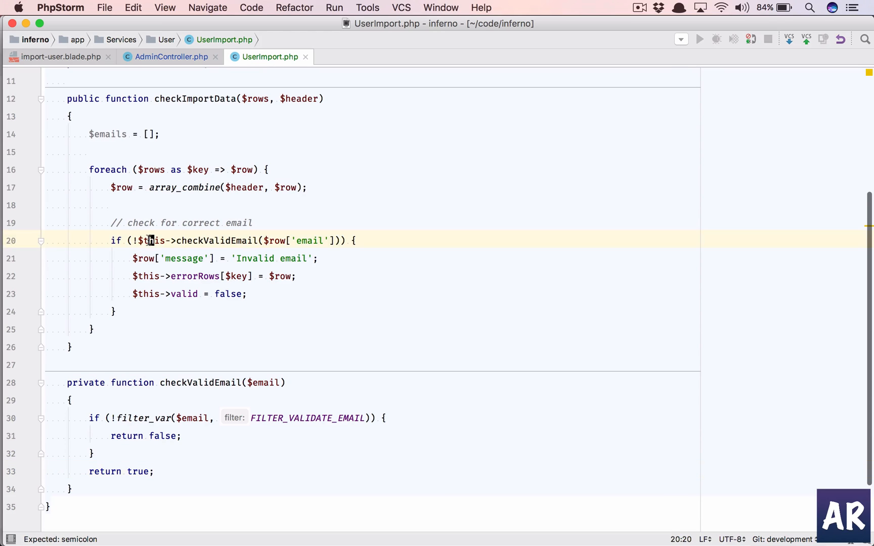
pyautogui.moveTo(228, 239)
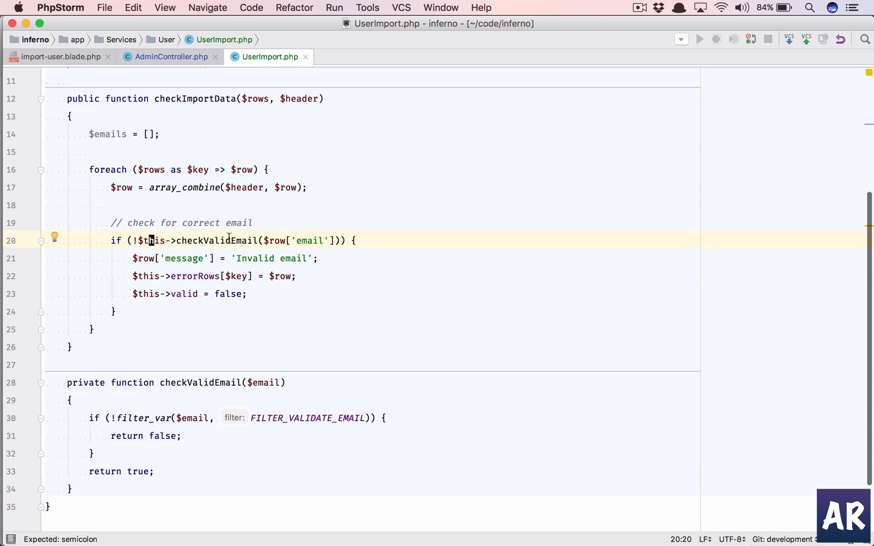
pyautogui.doubleClick(189, 258)
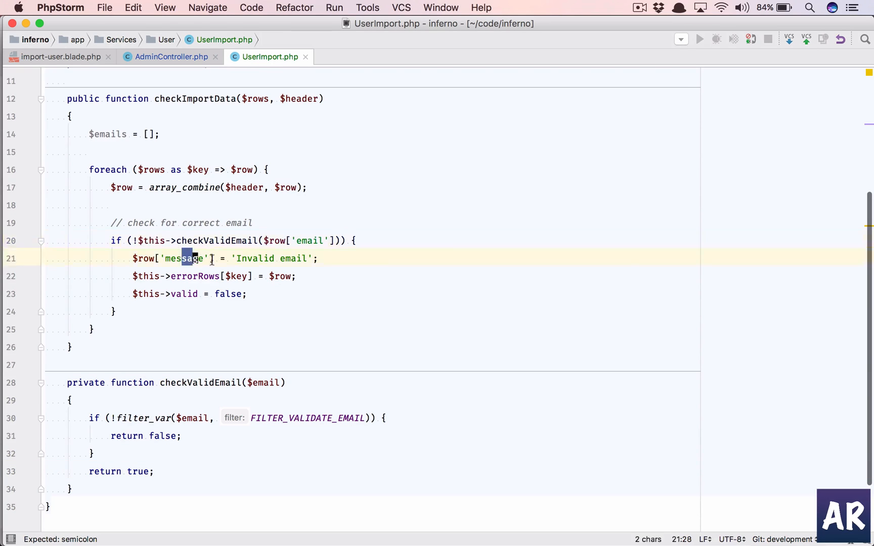
pyautogui.moveTo(193, 257); pyautogui.dragTo(248, 293)
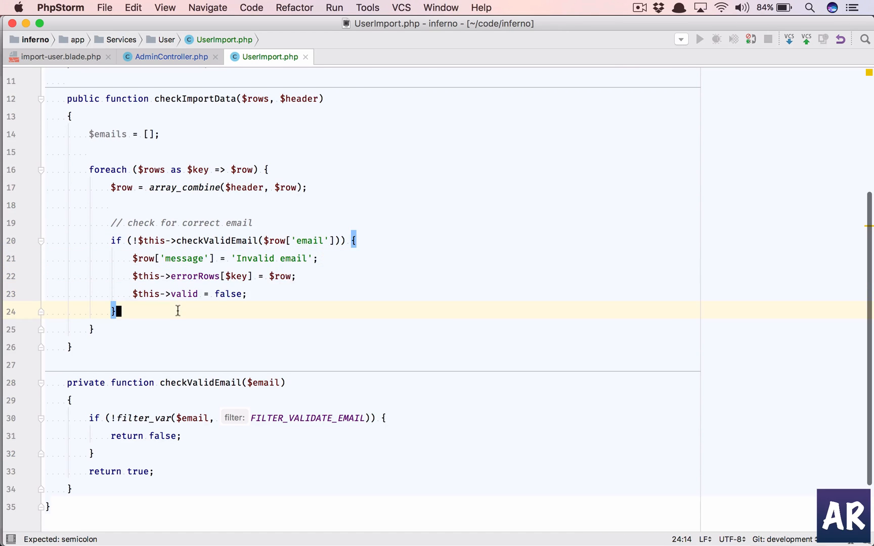
pyautogui.write('else{')
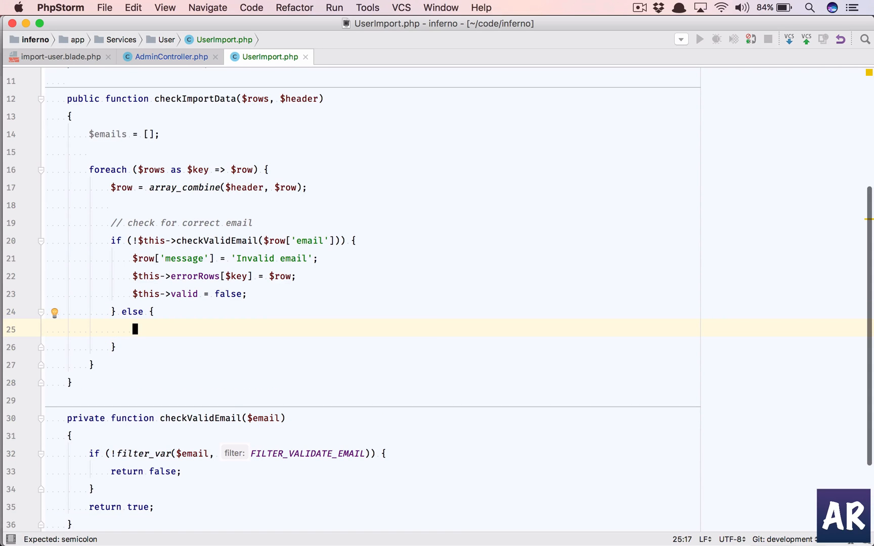
pyautogui.write('$emails')
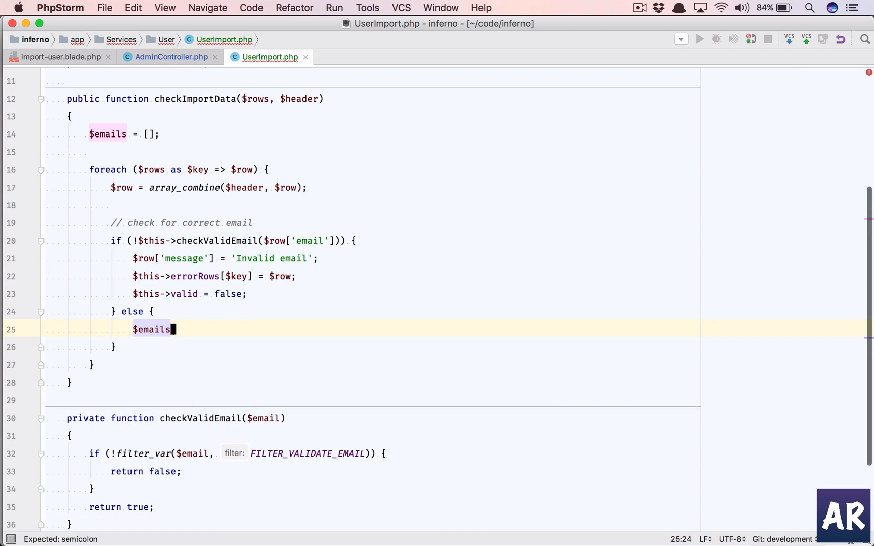
pyautogui.write('[] =')
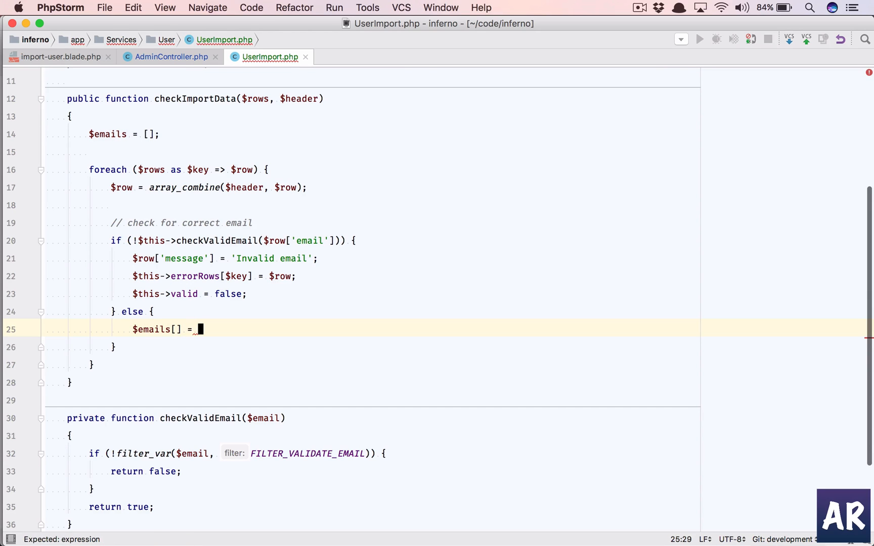
pyautogui.write("$row['email'];")
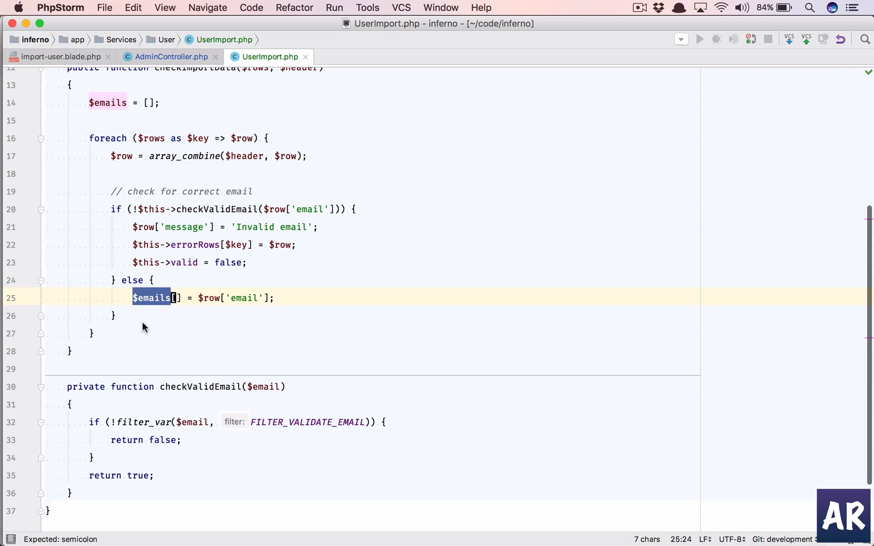
pyautogui.click(92, 333)
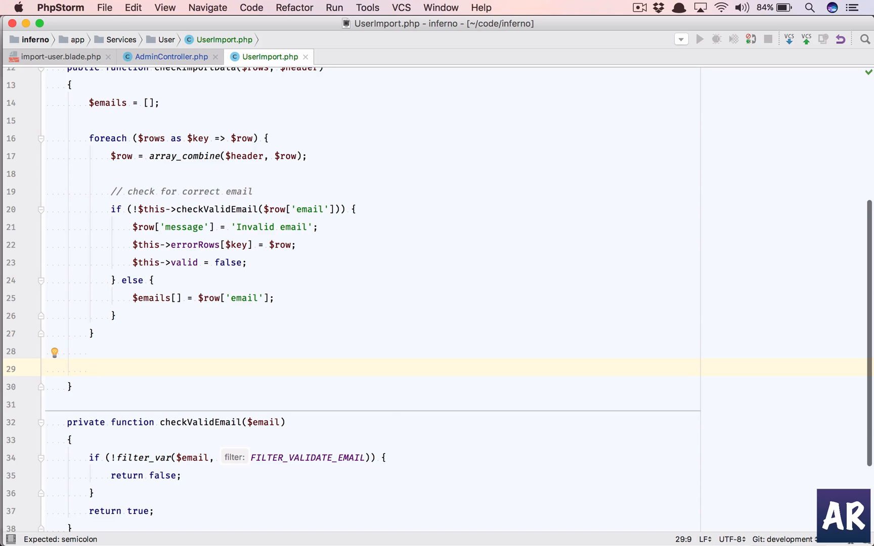
# - Write $exist = $this->checkUserExist($emails); below the loop
pyautogui.write('$exists')
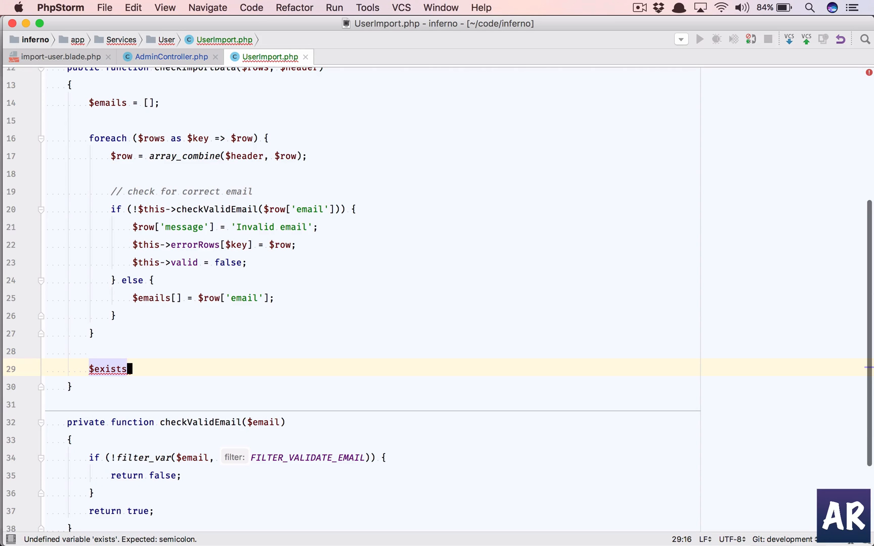
pyautogui.write('=')
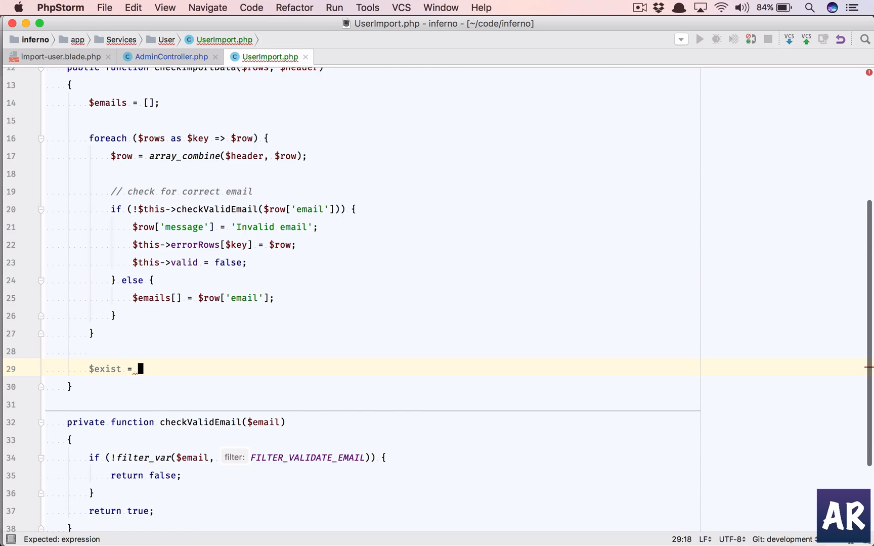
pyautogui.write('$this->')
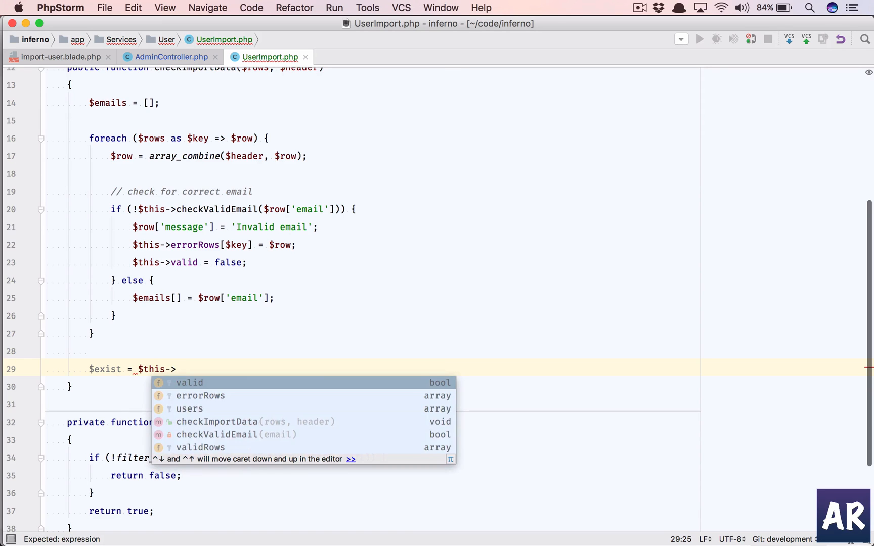
pyautogui.write('checkUser')
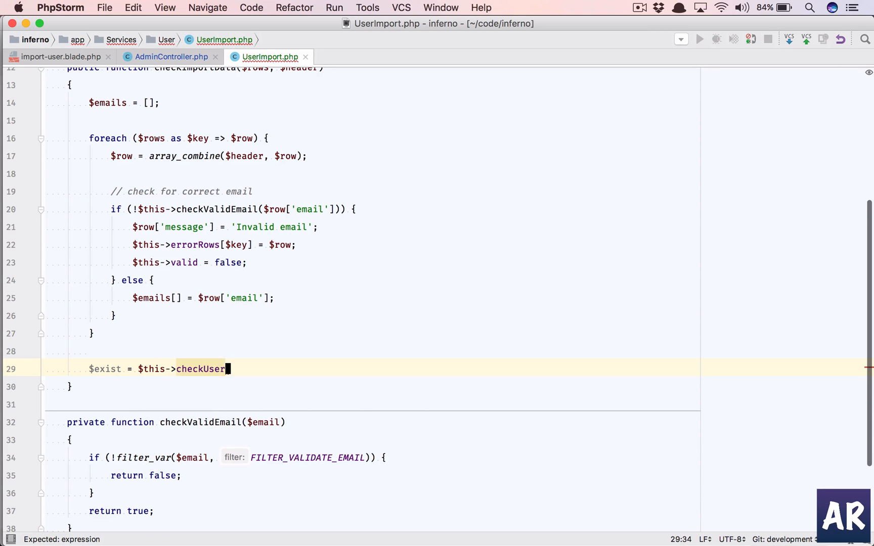
pyautogui.write('Exist()')
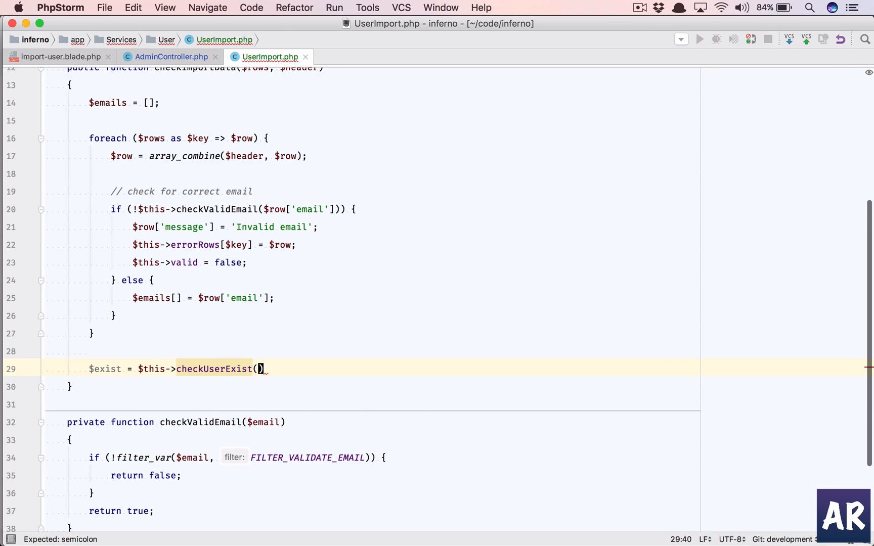
pyautogui.write('$ema')
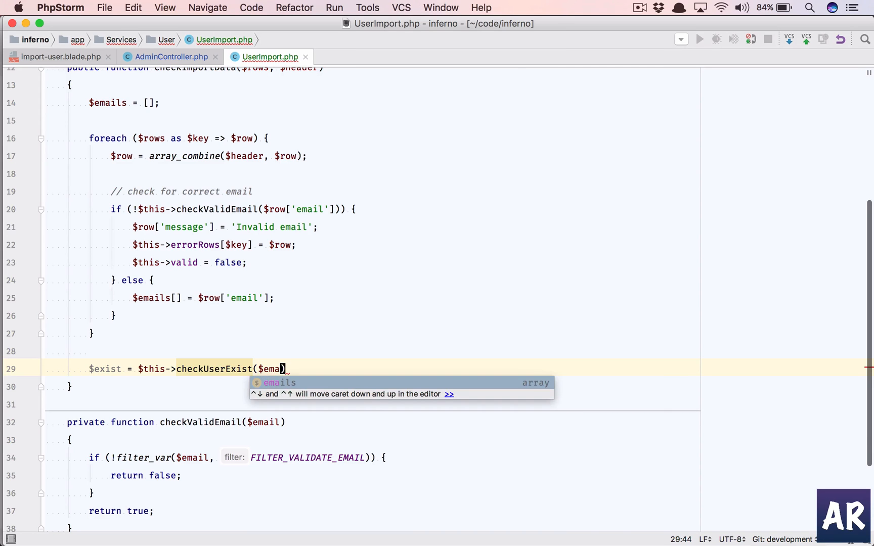
pyautogui.press('Tab')
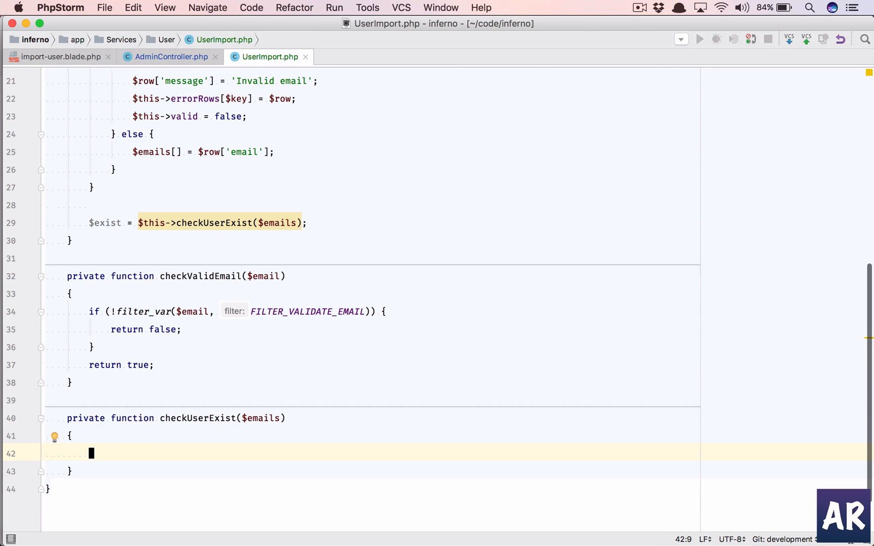
# - Return User::whereIn('email', $emails)->get()->pluck('email')->toArray() from checkUserExist
pyautogui.write('return')
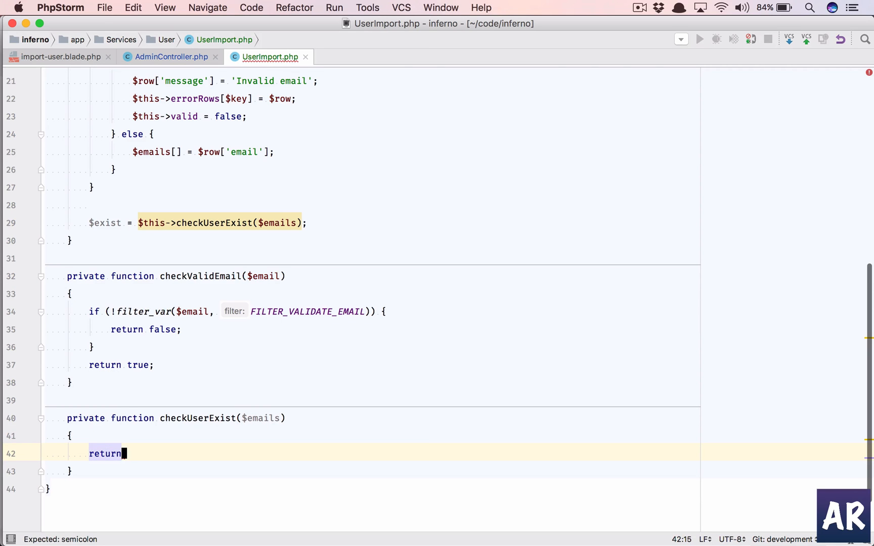
pyautogui.write("User::whereIn('email',")
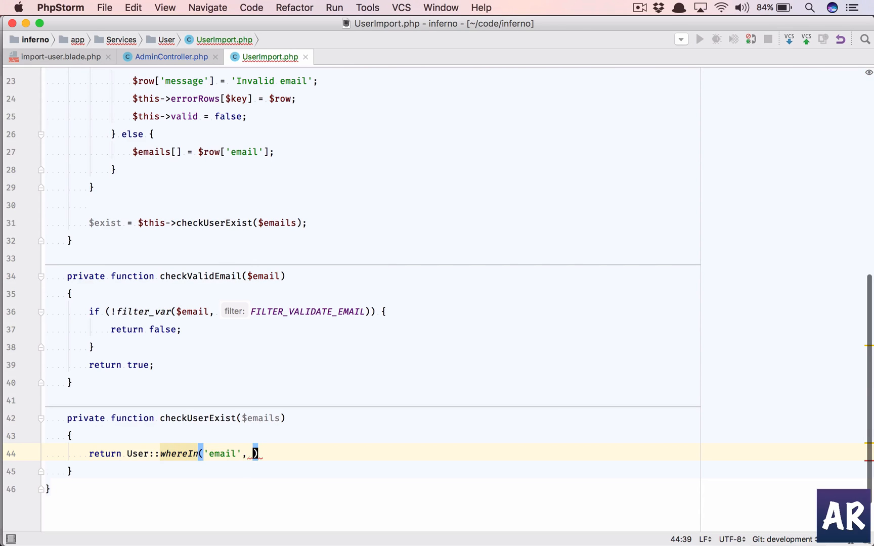
pyautogui.write('$emails')
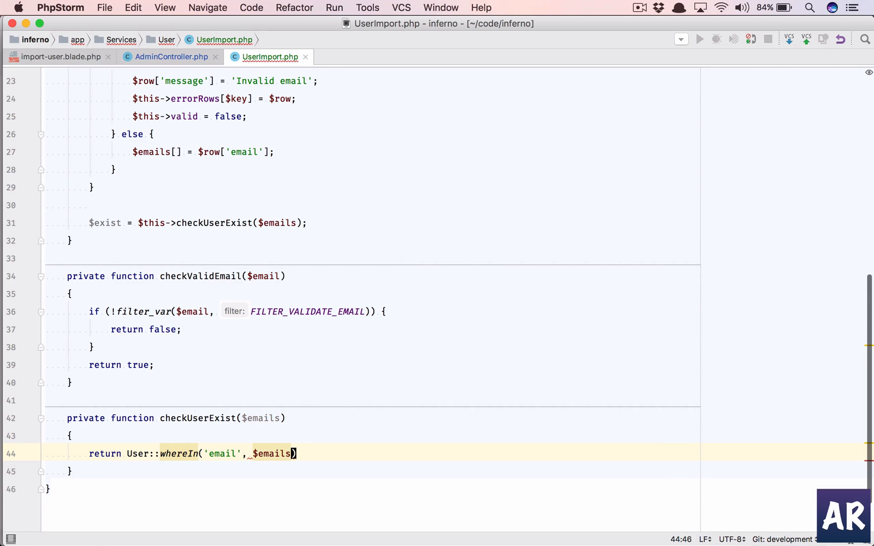
pyautogui.write('->get')
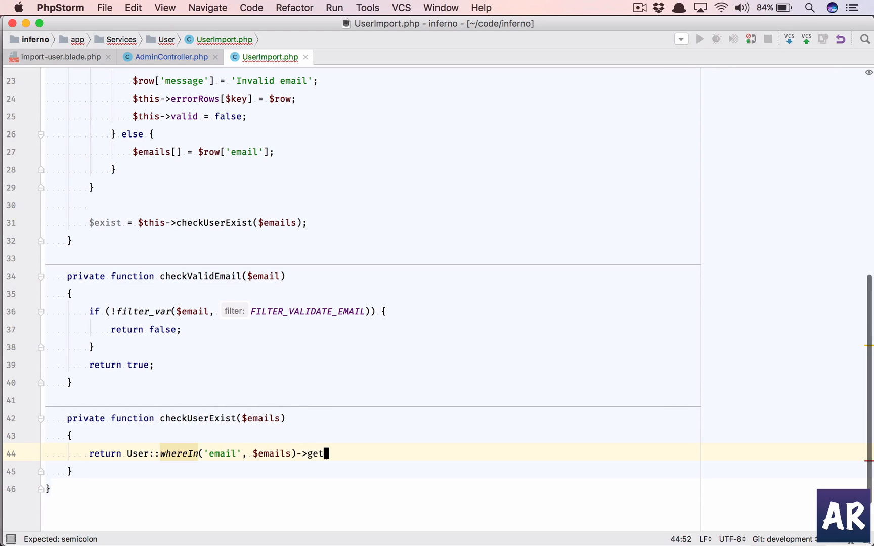
pyautogui.write('()->[l')
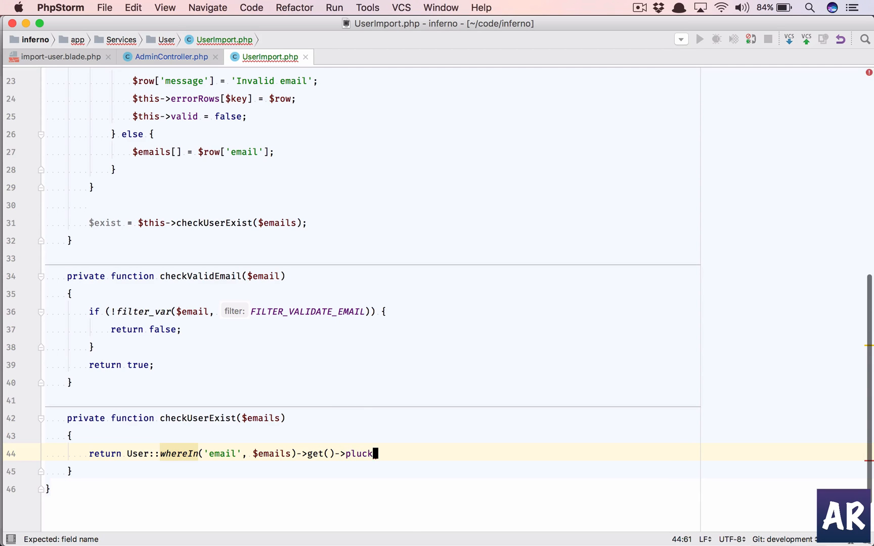
pyautogui.write("('email')")
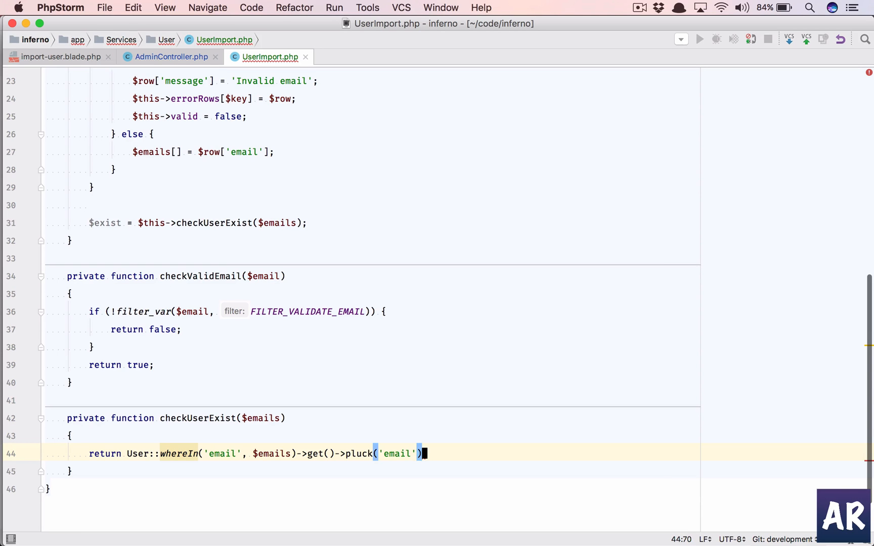
pyautogui.write('->toA')
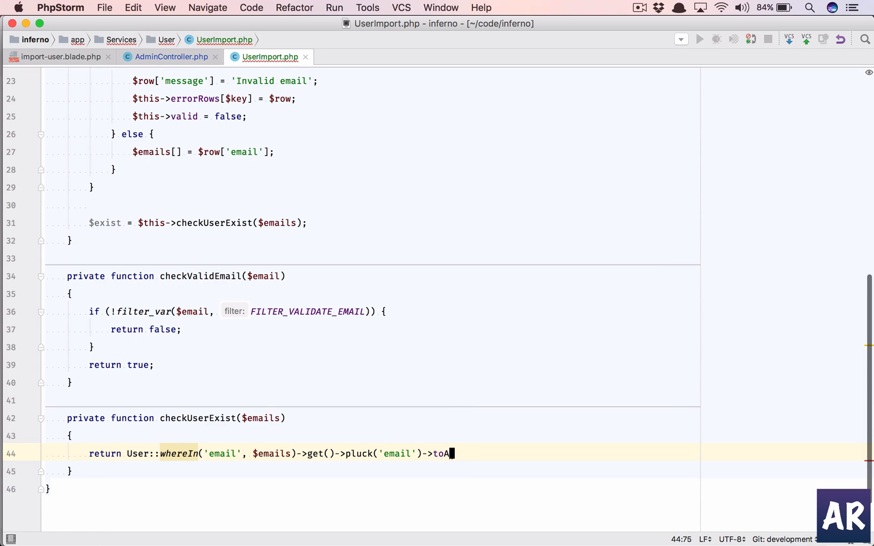
pyautogui.write('rray();')
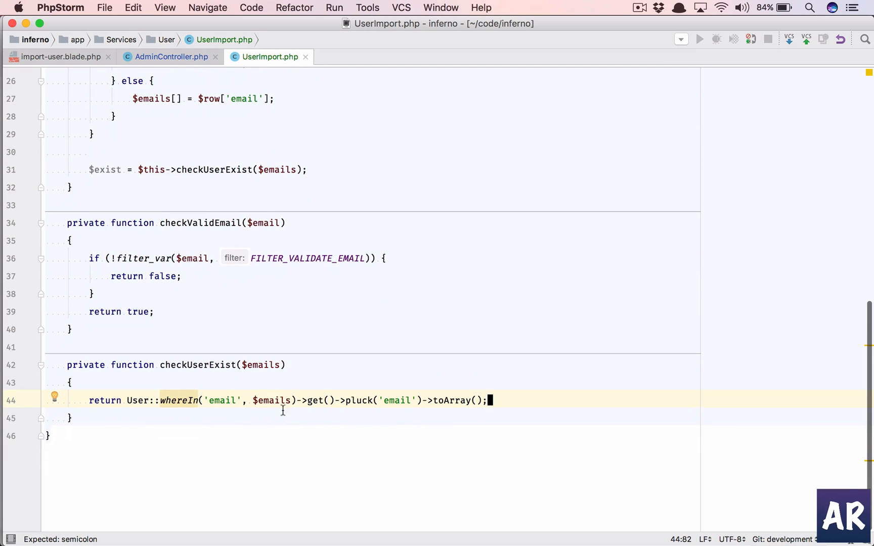
# - Wrap the query chain before ->get() onto a second line and go back to the $exist line
pyautogui.press('Enter')
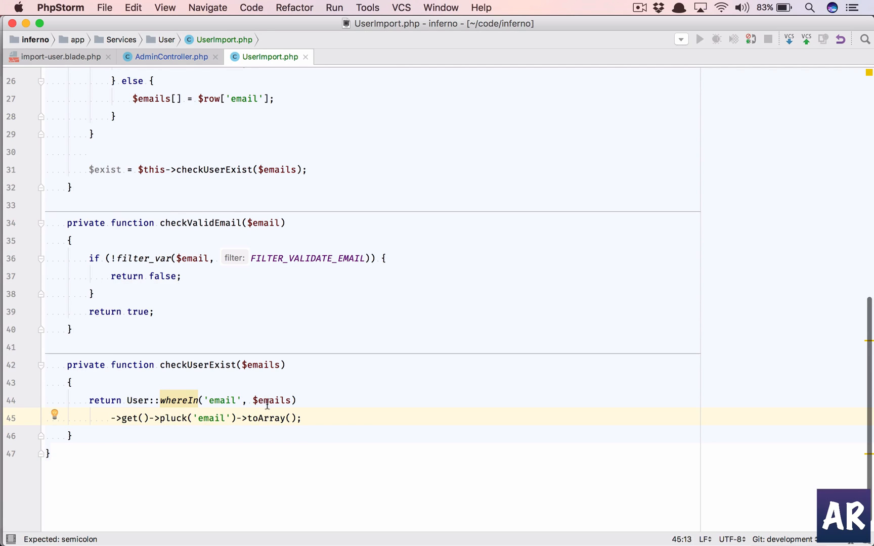
pyautogui.click(277, 400)
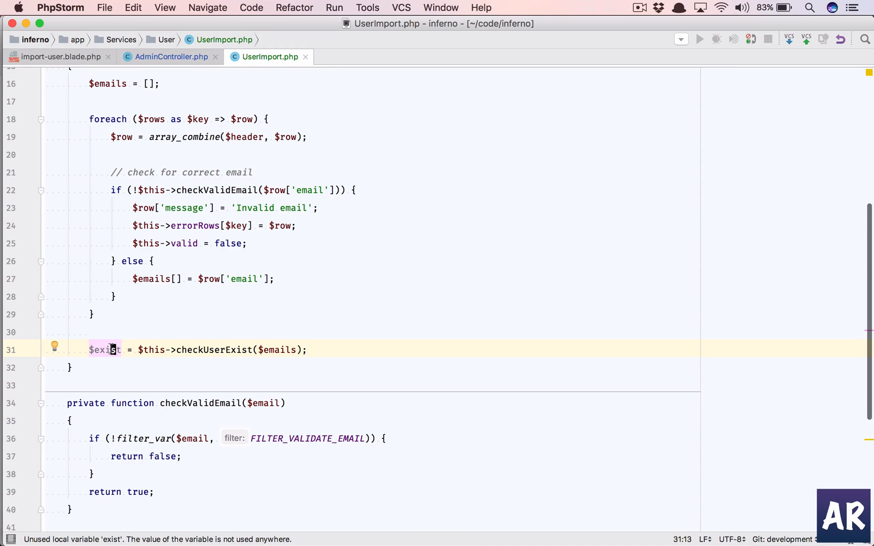
# - Add if (count($exist) > 0) { $this->valid = false; } below the $exist assignment
pyautogui.press('enter')
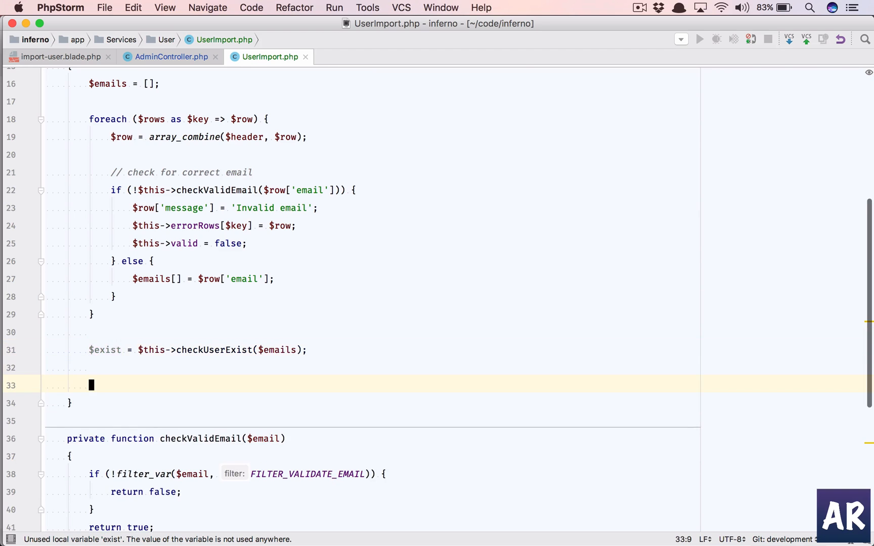
pyautogui.write('if (c')
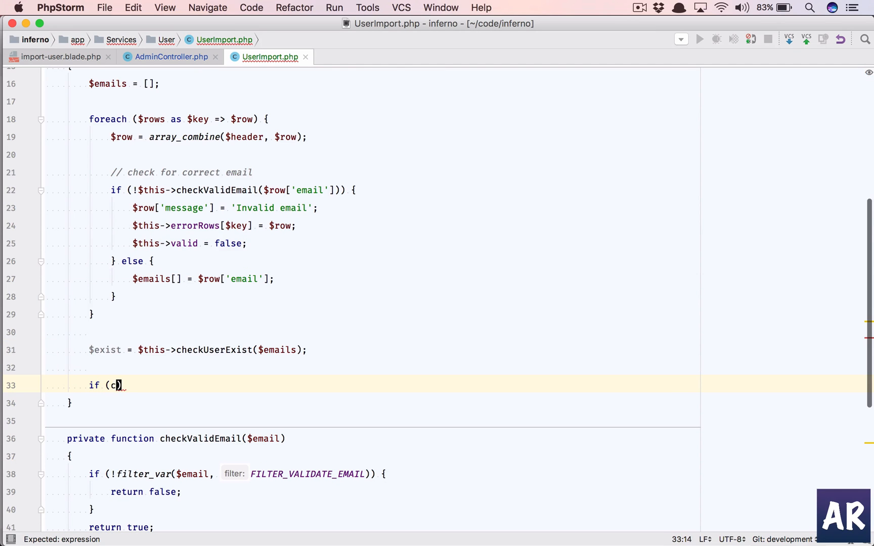
pyautogui.write('ount($ex')
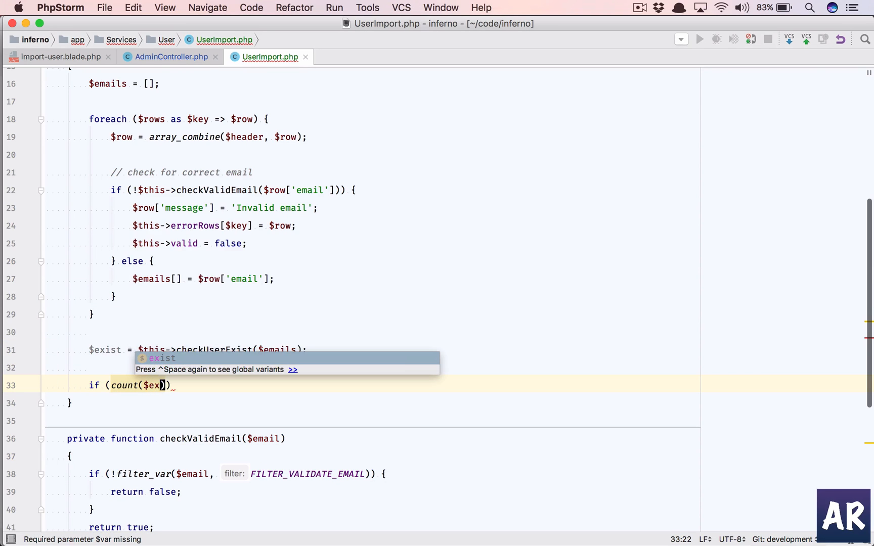
pyautogui.write('ist) > 0')
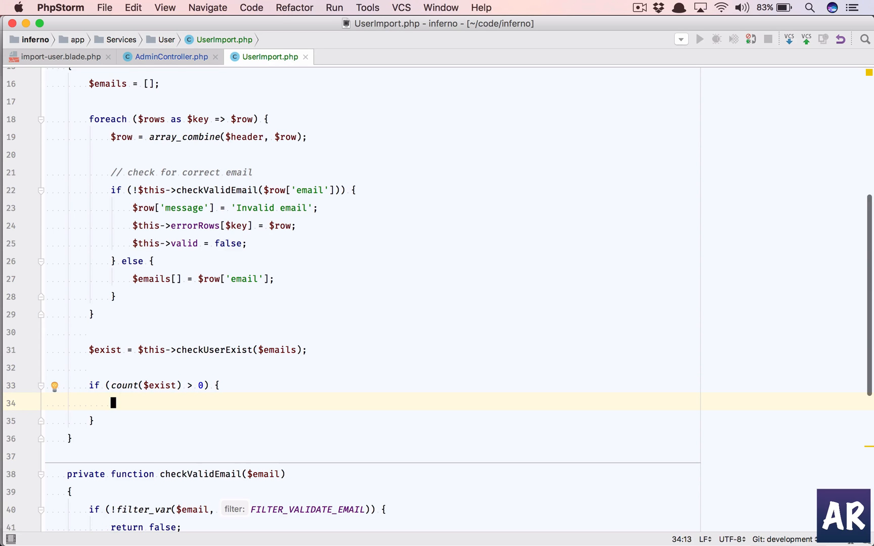
pyautogui.scroll(-3)
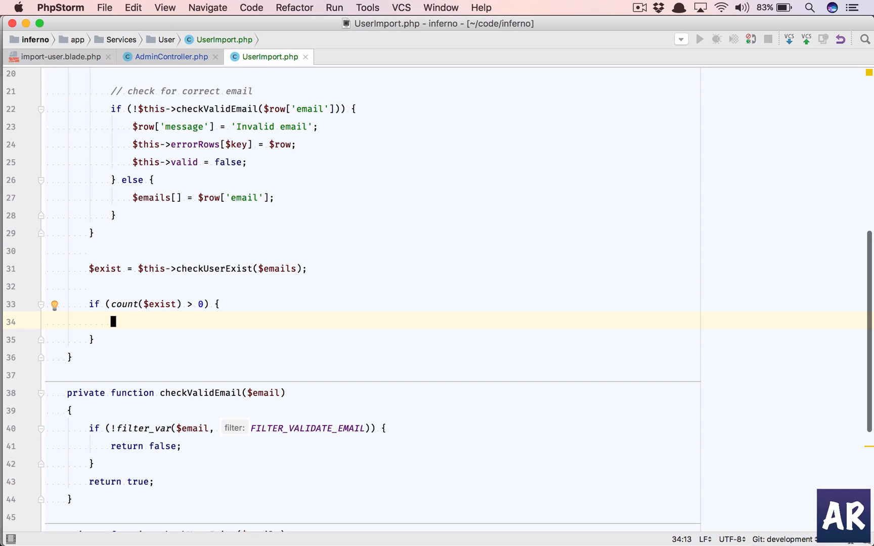
pyautogui.write('$')
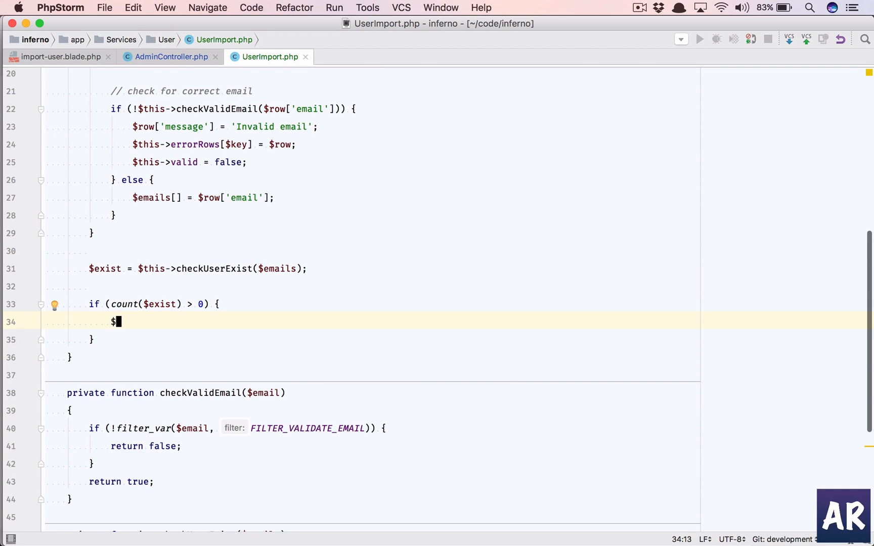
pyautogui.write('this->valid =')
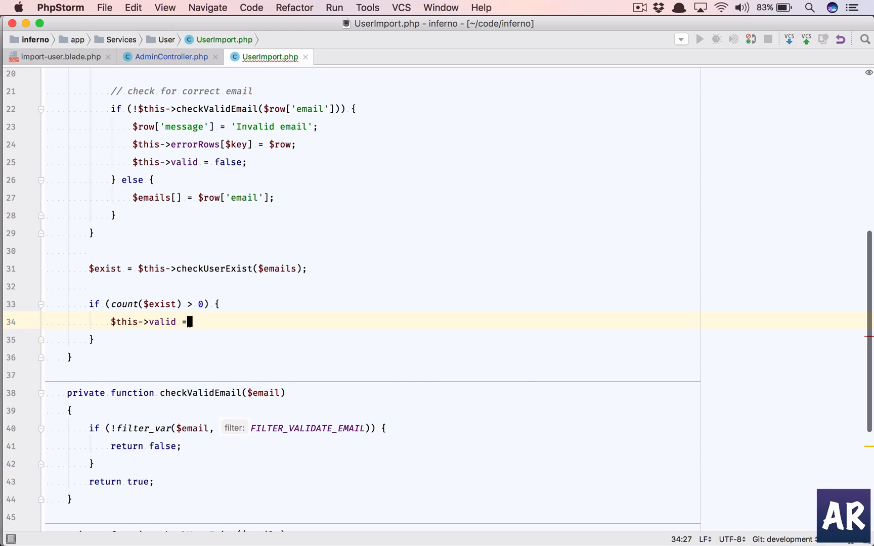
pyautogui.write('false;')
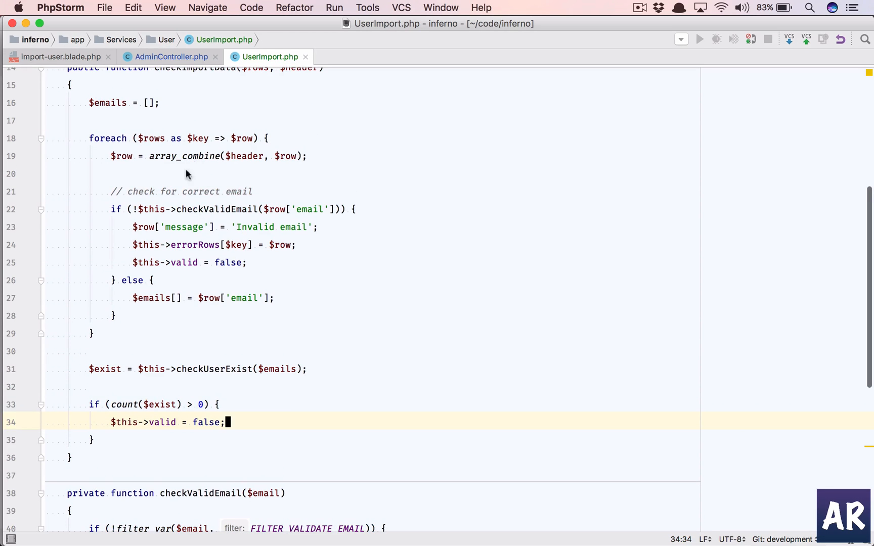
pyautogui.moveTo(193, 130)
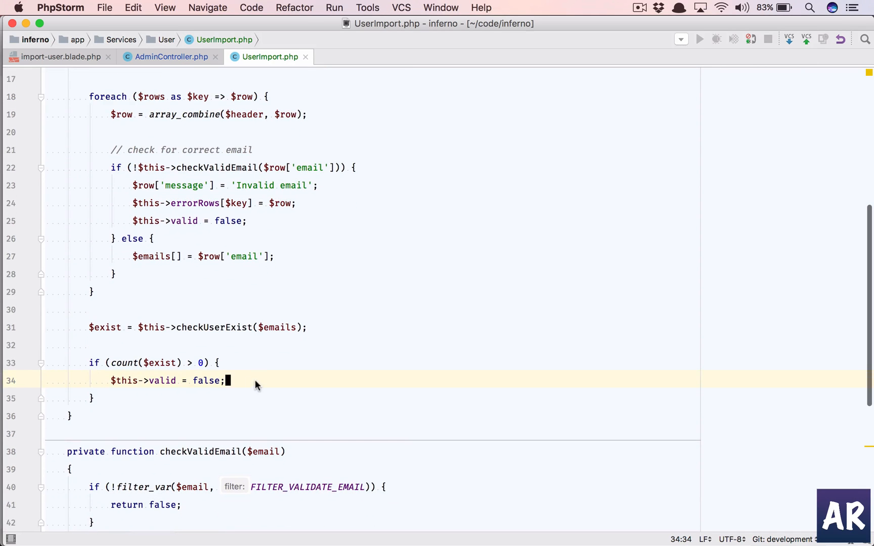
pyautogui.moveTo(193, 385)
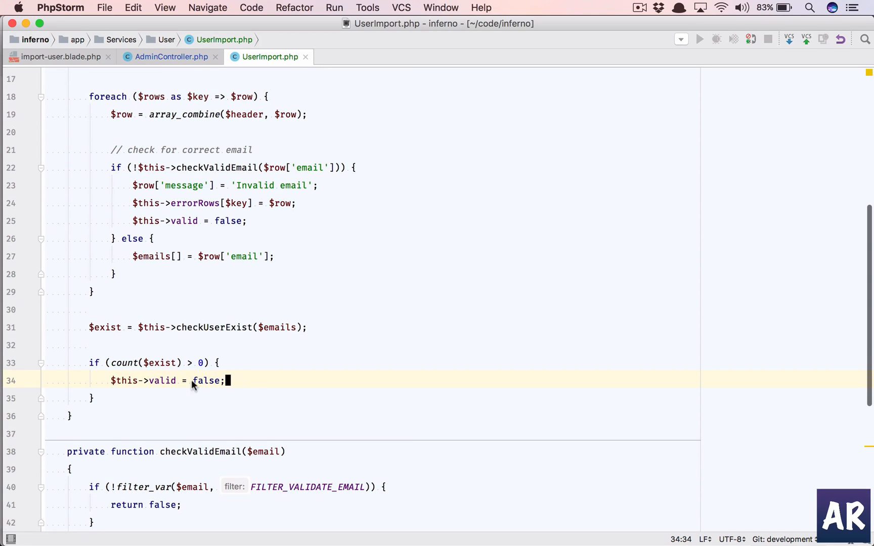
pyautogui.doubleClick(206, 380)
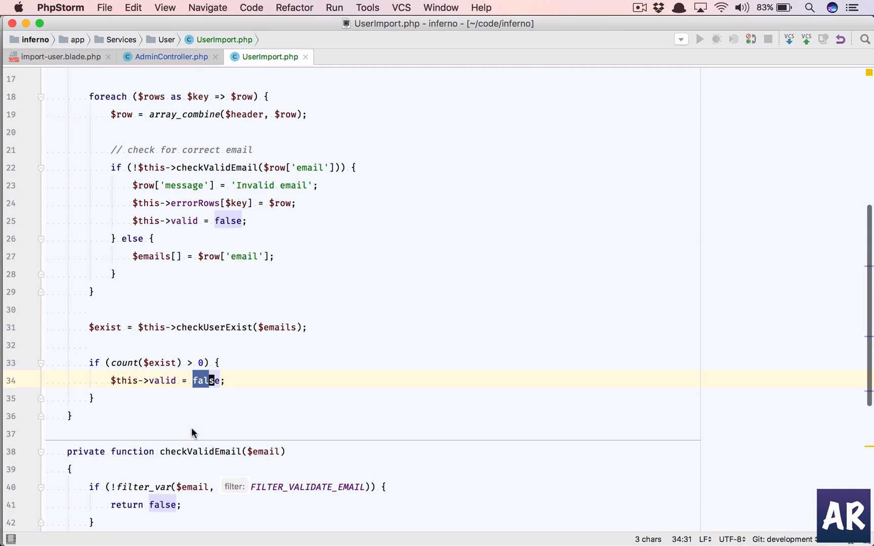
pyautogui.moveTo(254, 384)
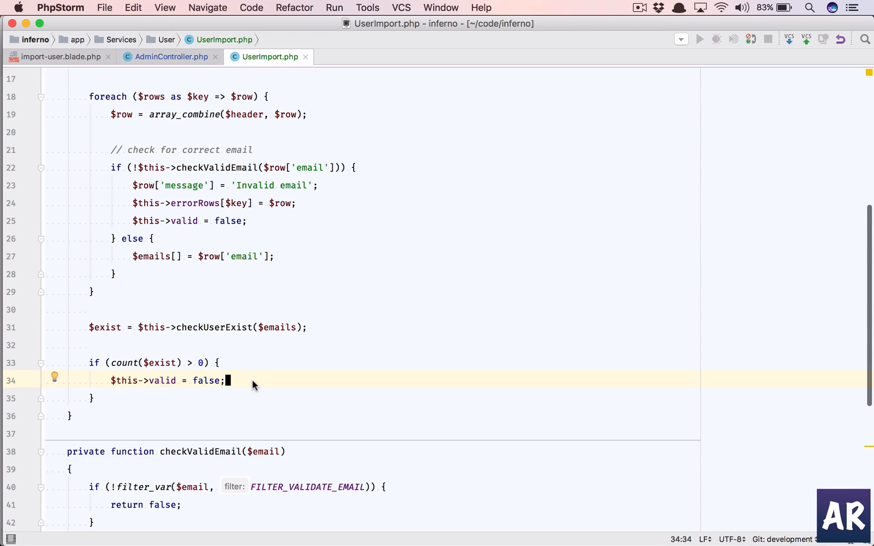
# - Add $this->addUserExistErrorMessage($exist, $header, $rows); after the valid flag reset
pyautogui.press('enter')
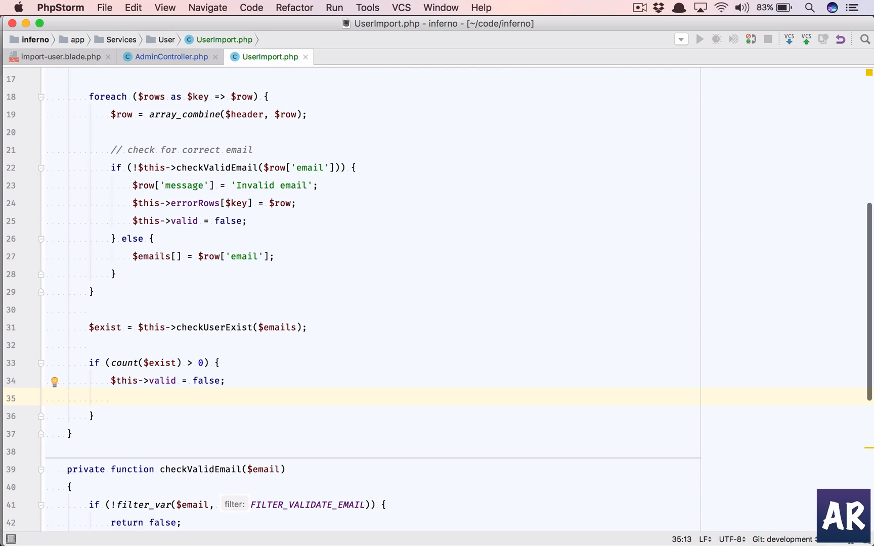
pyautogui.write('$this->a')
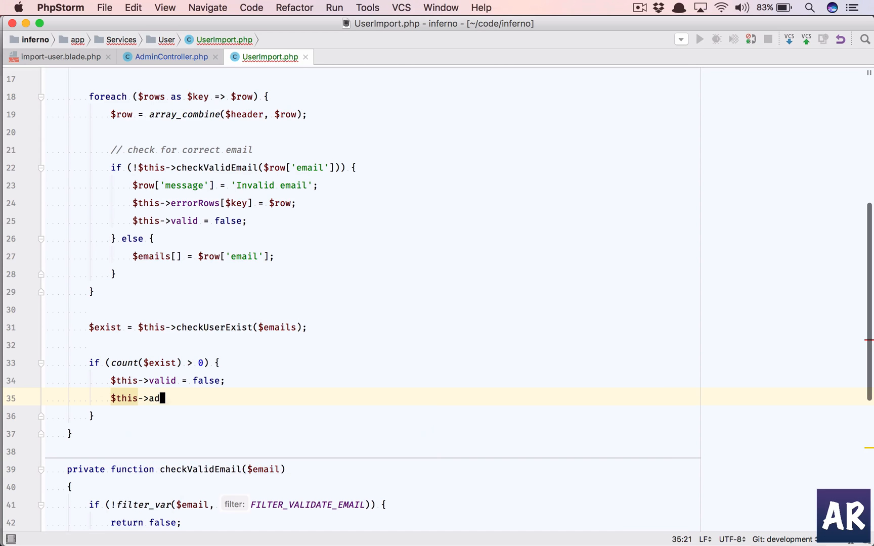
pyautogui.write('dUser')
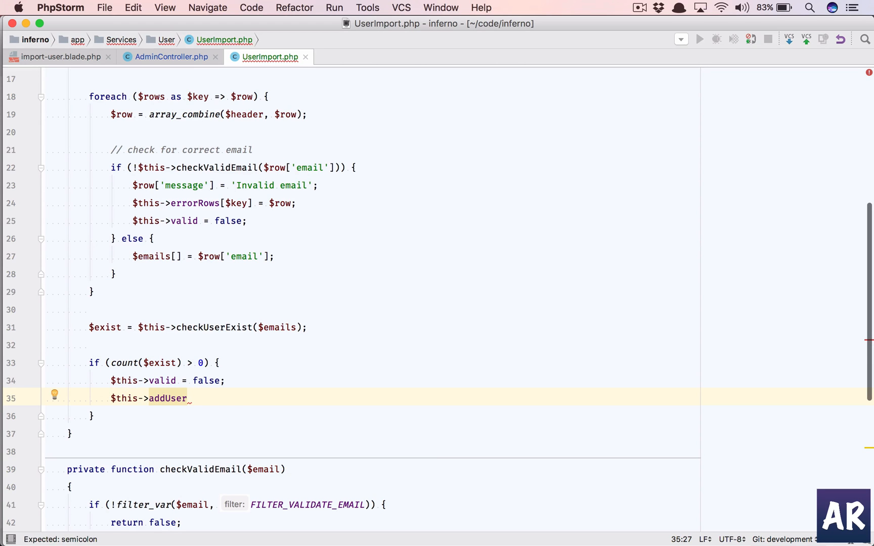
pyautogui.write('ExistE')
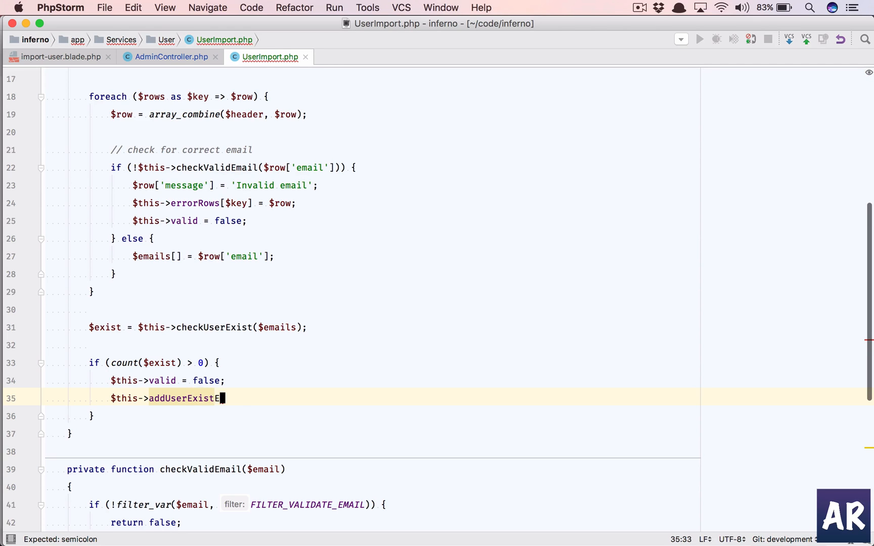
pyautogui.write('rrorMessage')
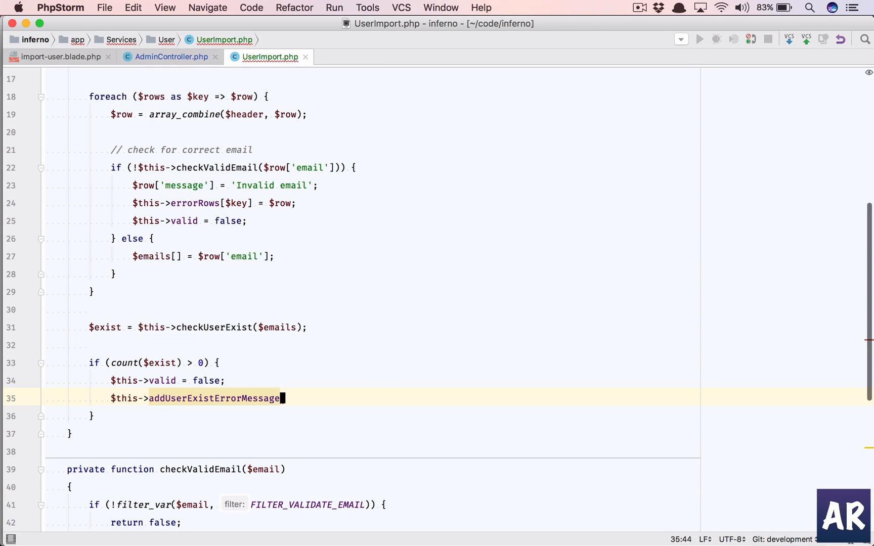
pyautogui.write('($')
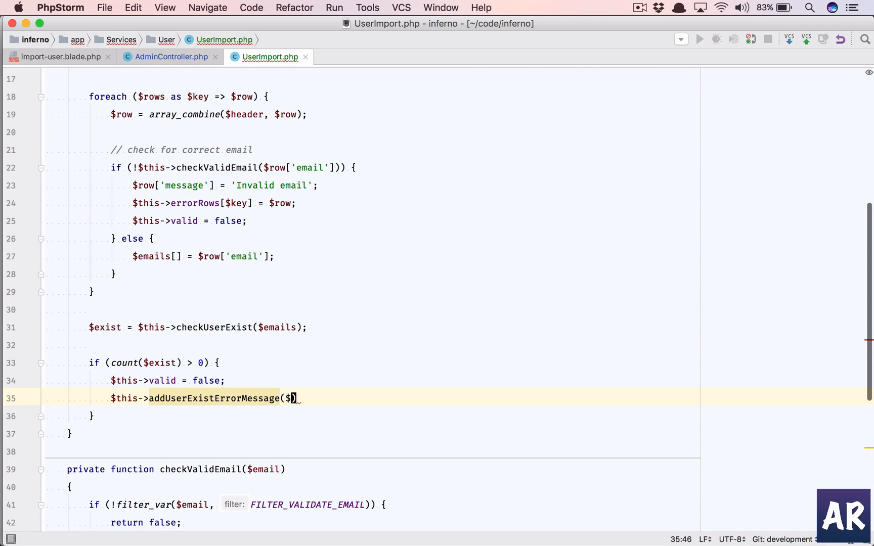
pyautogui.write('exist')
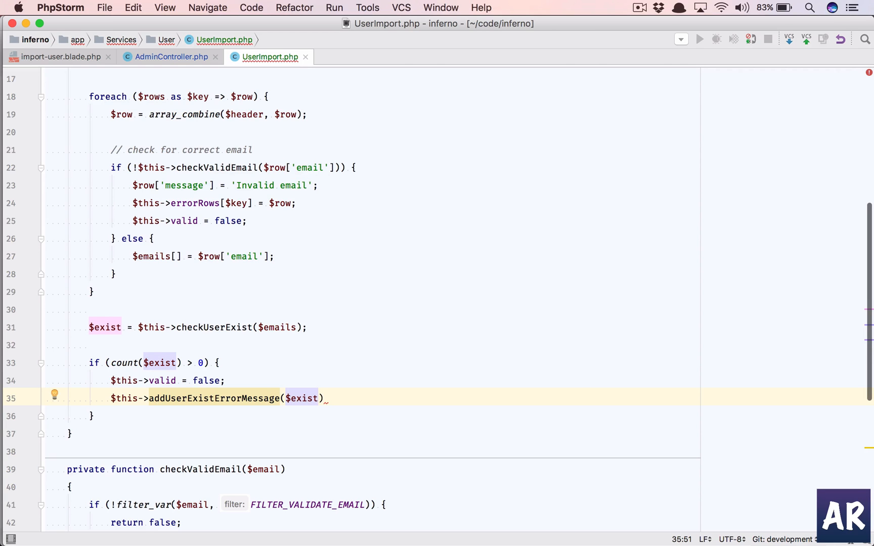
pyautogui.write(', $header')
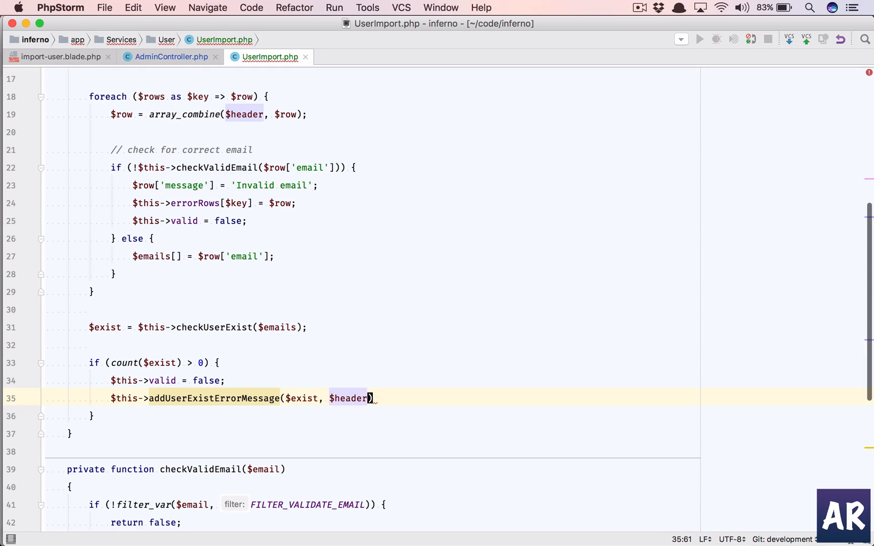
pyautogui.write(', $rows')
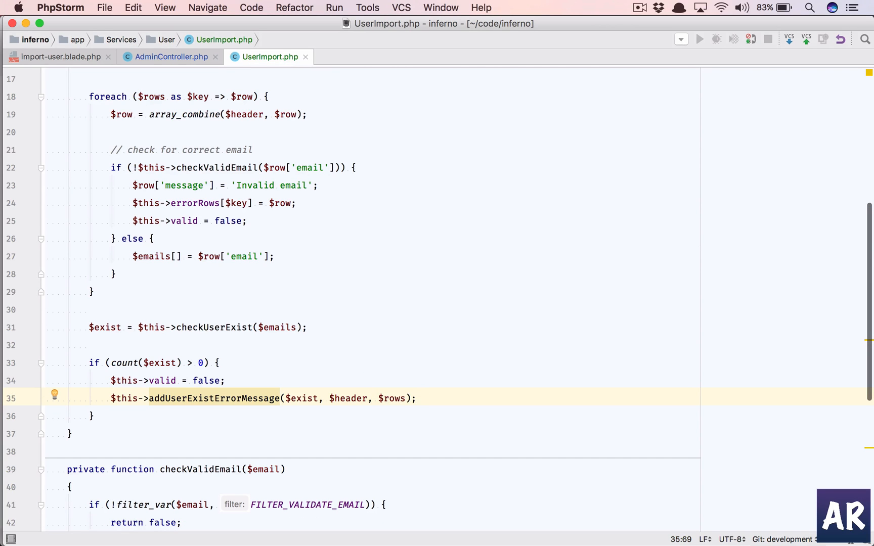
pyautogui.click(253, 397)
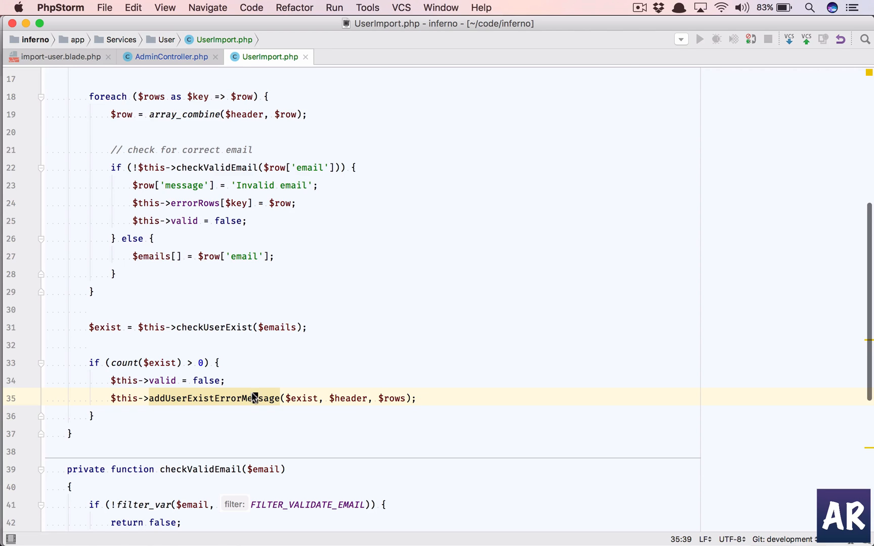